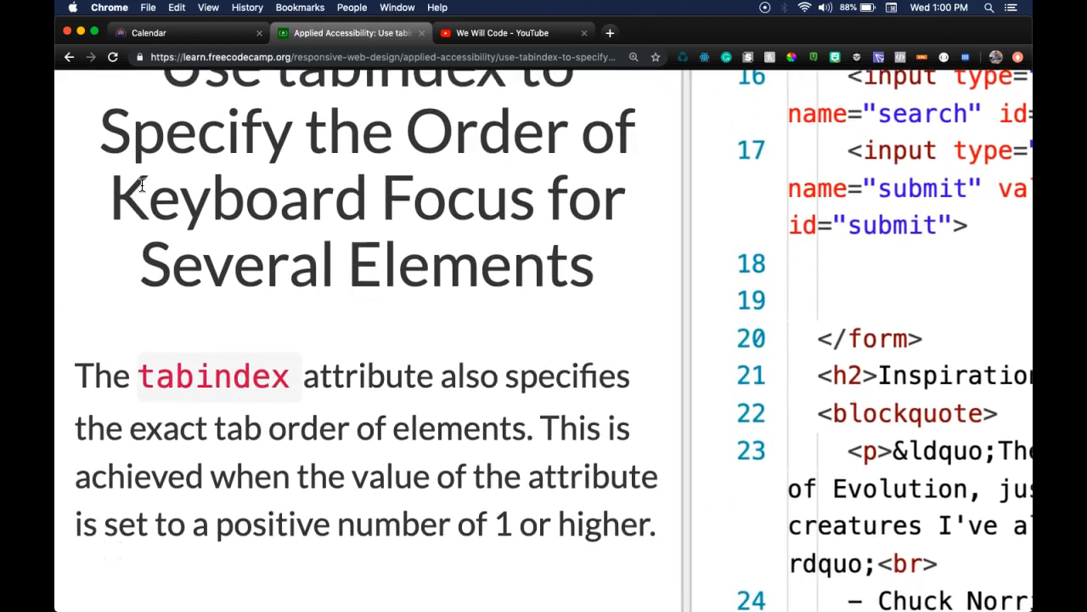
Give the search input tabindex="1" and the submit input tabindex="2" in the editor.
scroll("down", 3)
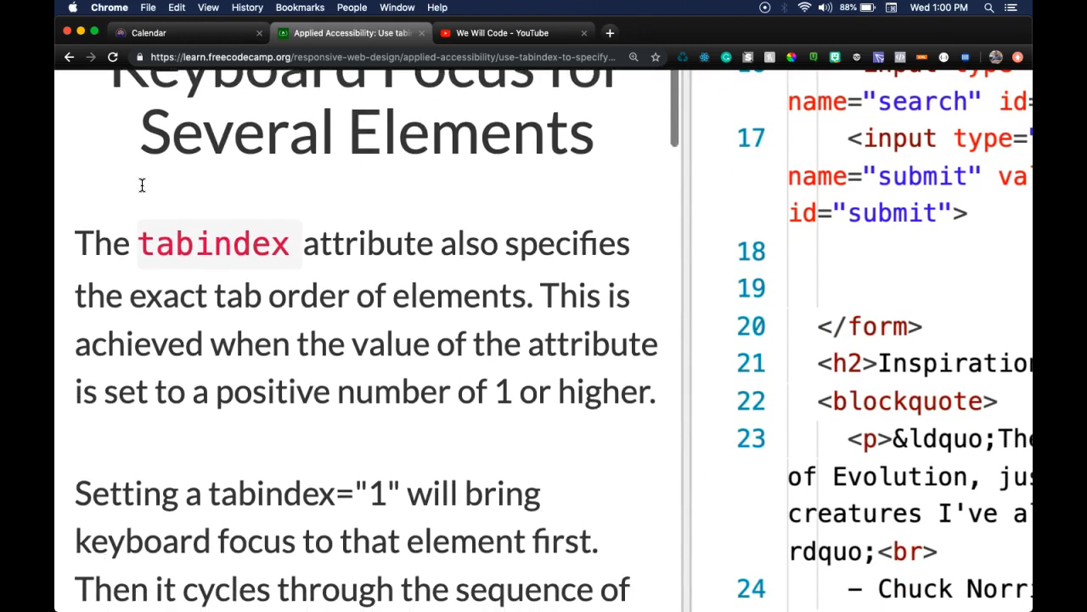
scroll("down", 3)
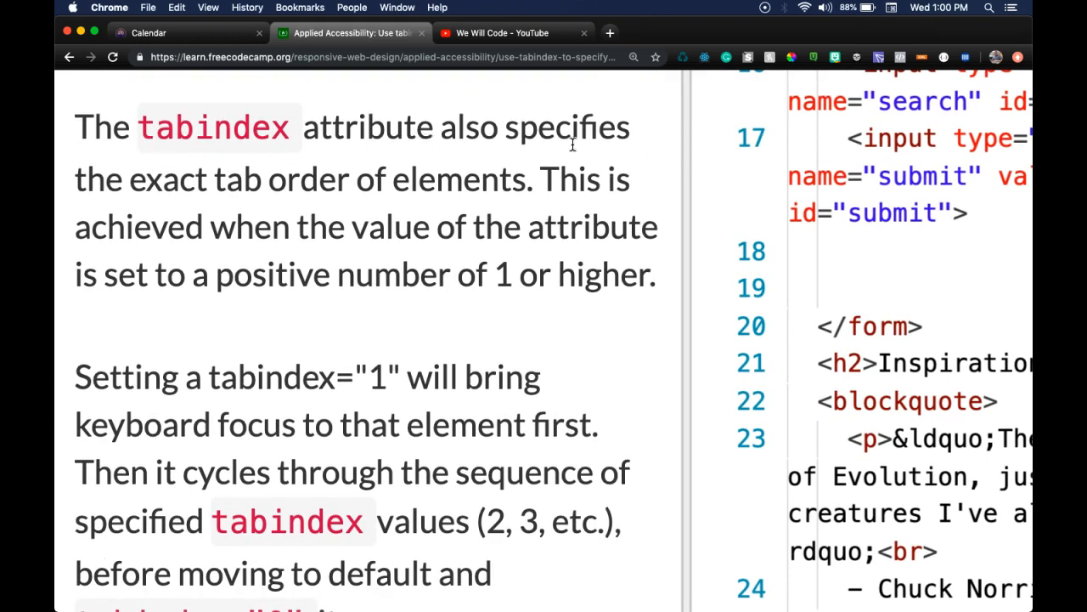
mouse_move(307, 204)
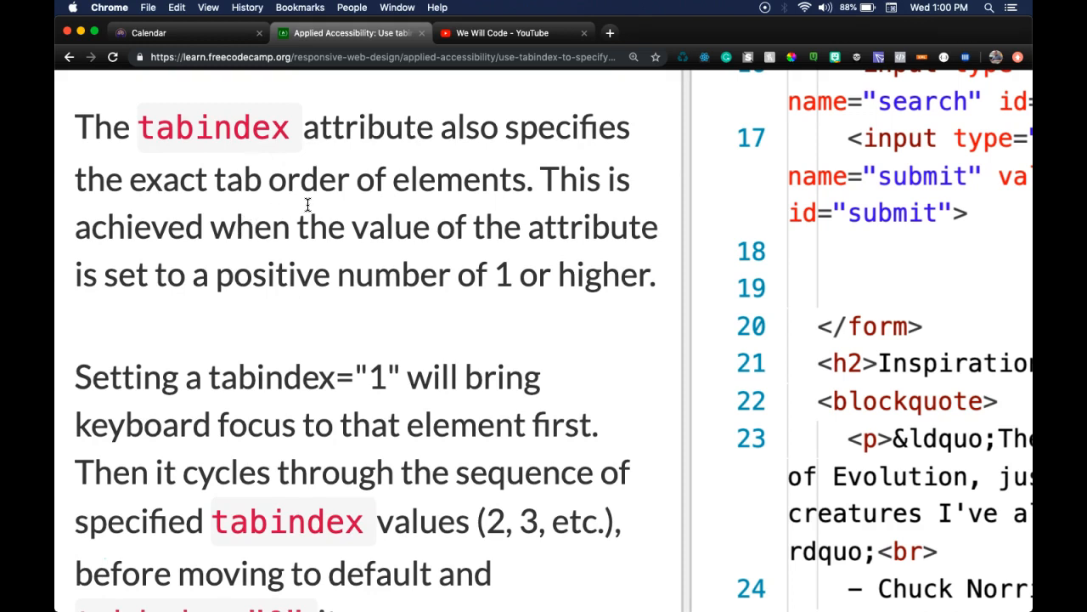
mouse_move(230, 228)
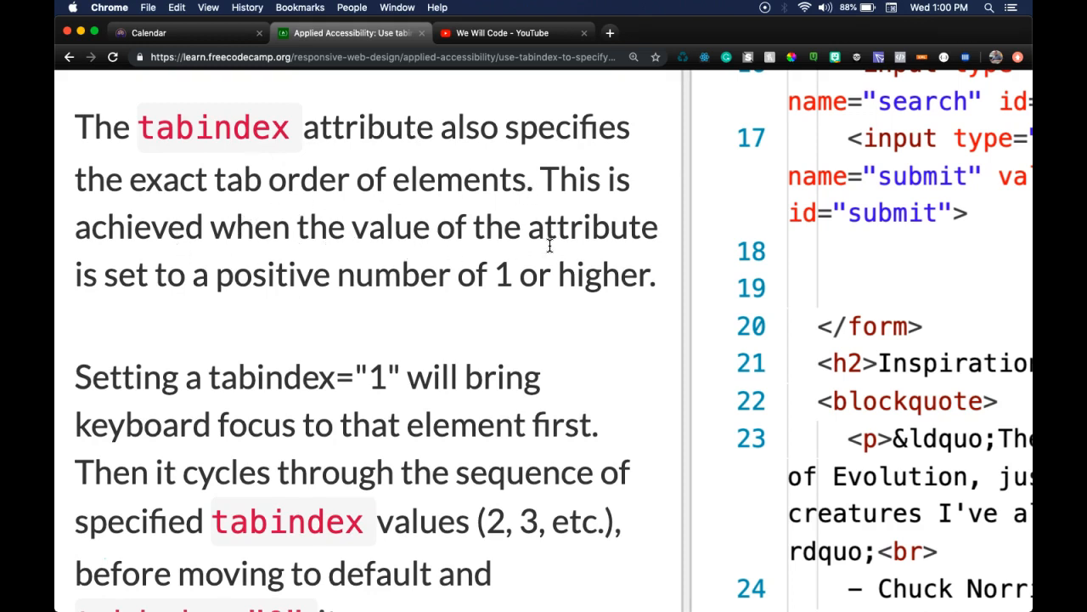
mouse_move(465, 304)
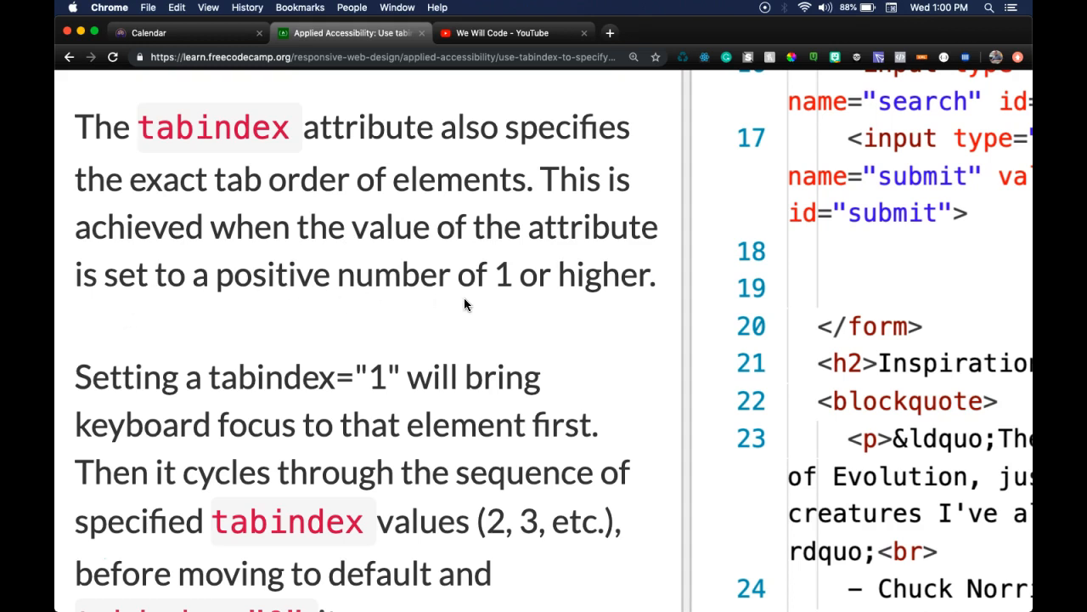
mouse_move(245, 394)
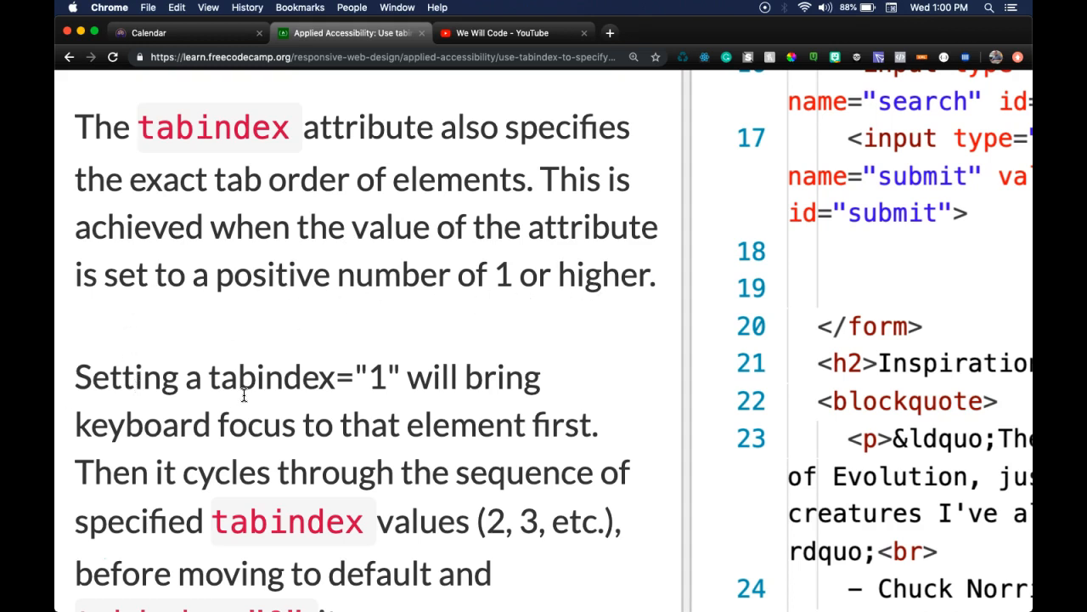
mouse_move(161, 451)
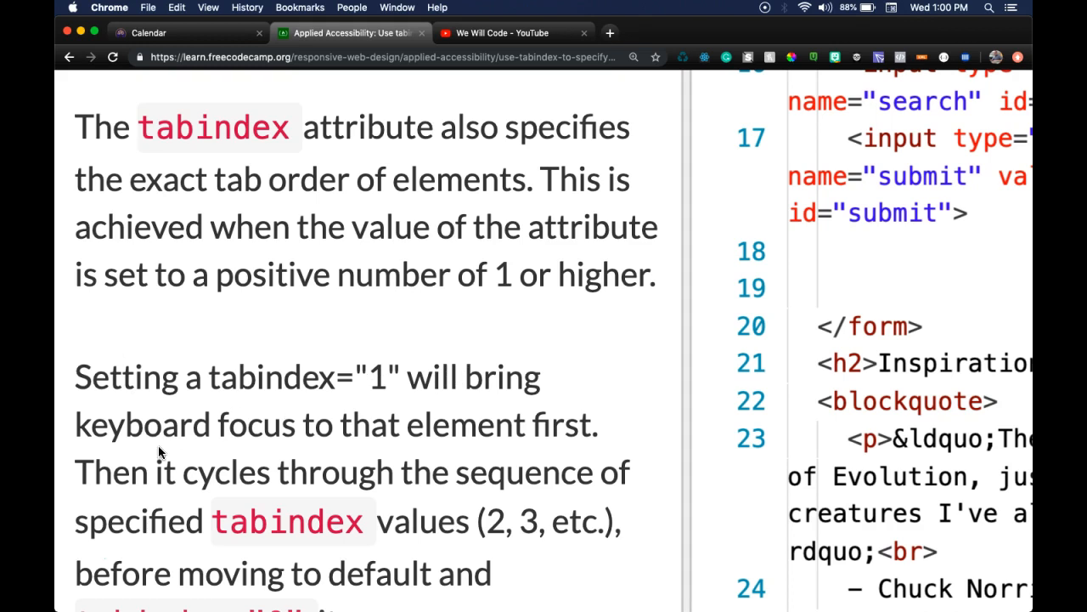
mouse_move(379, 367)
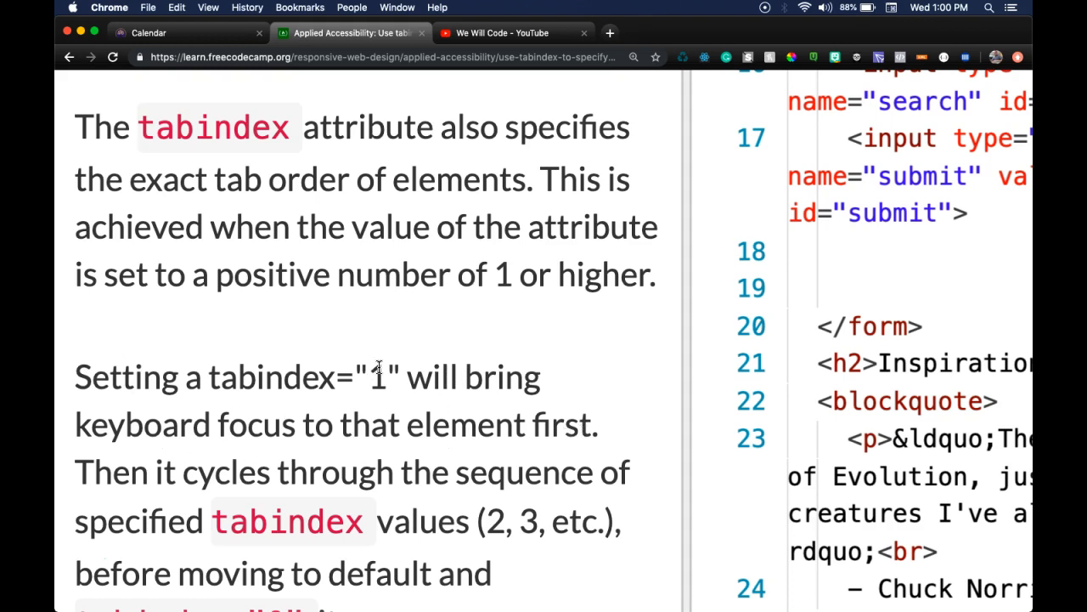
mouse_move(477, 465)
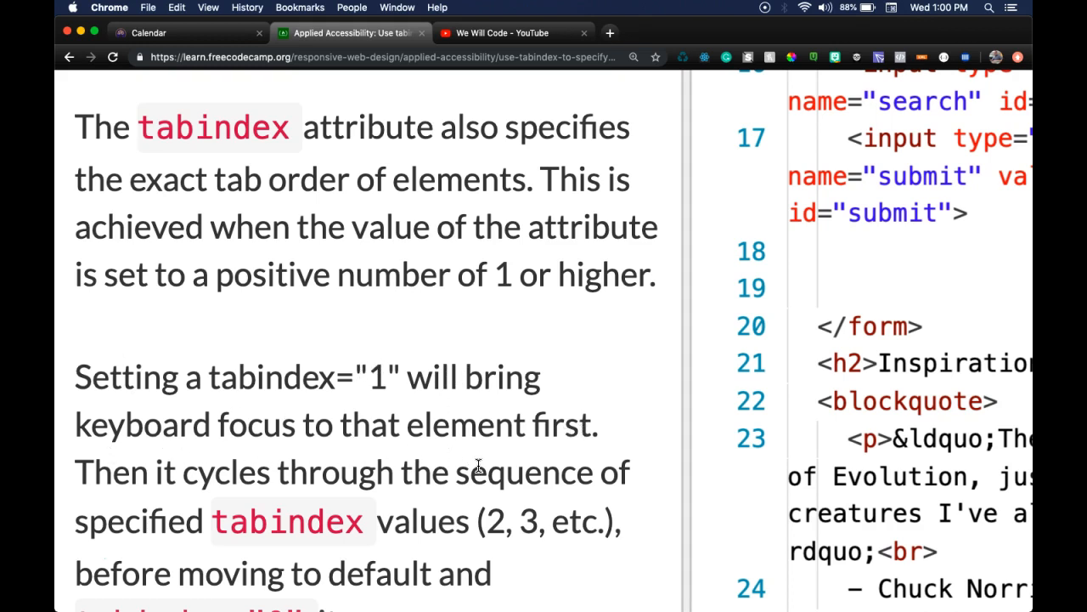
scroll("down", 3)
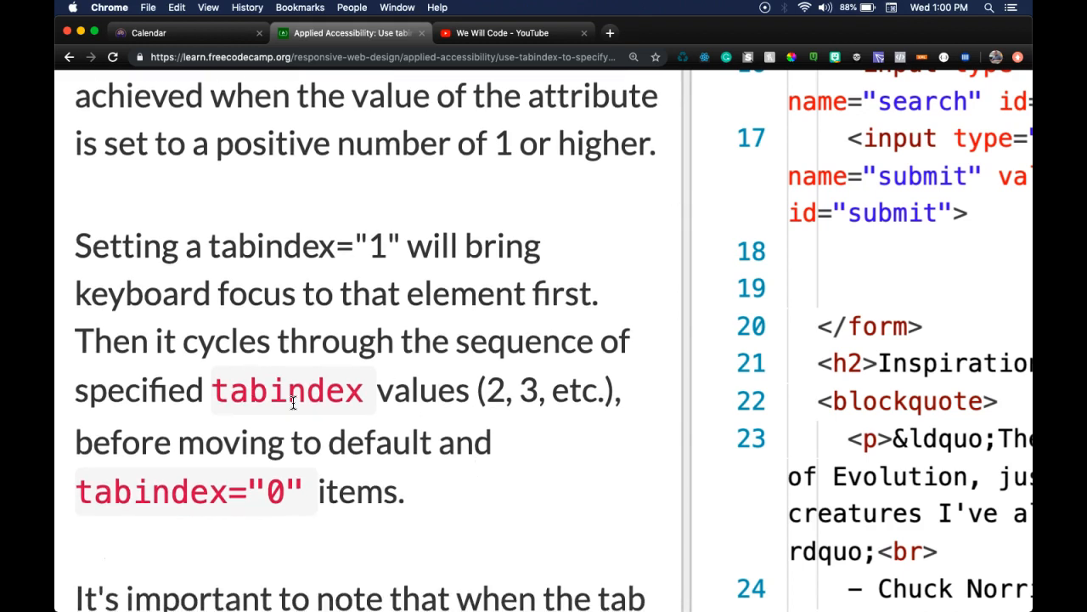
mouse_move(68, 496)
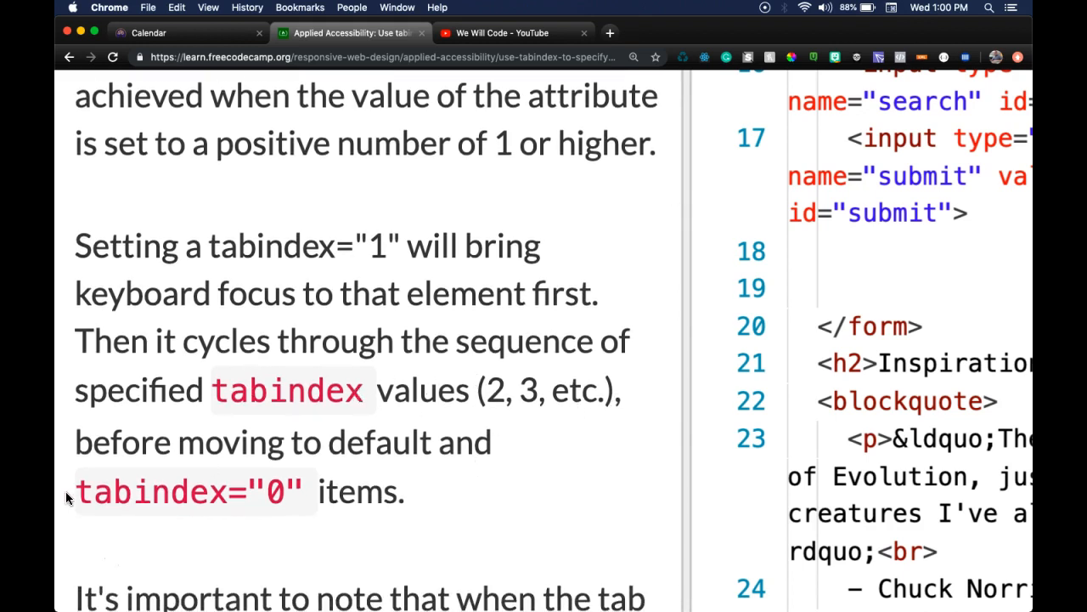
scroll("down", 3)
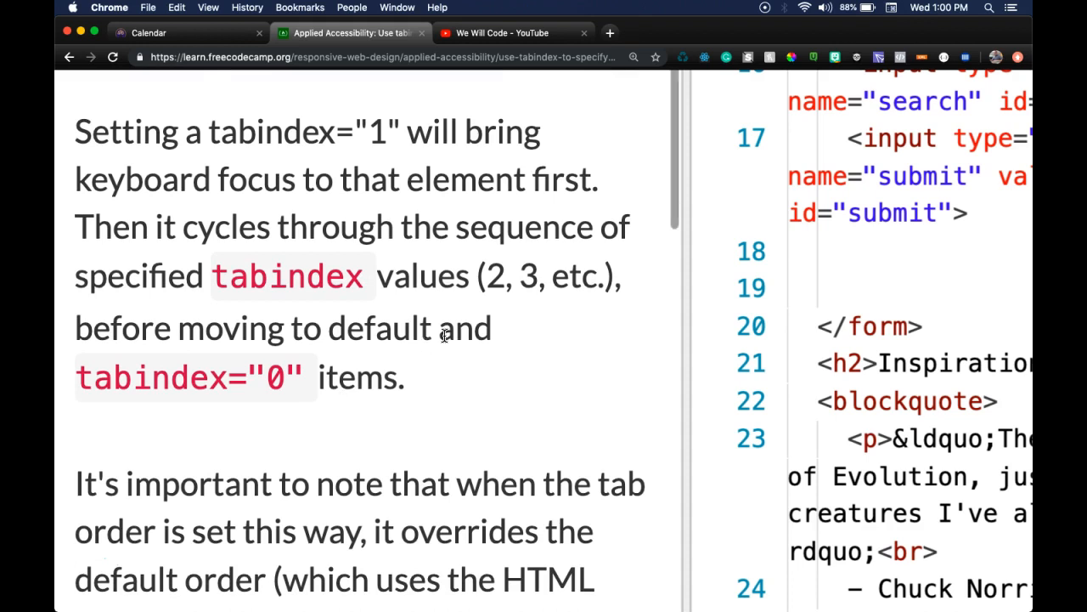
mouse_move(343, 389)
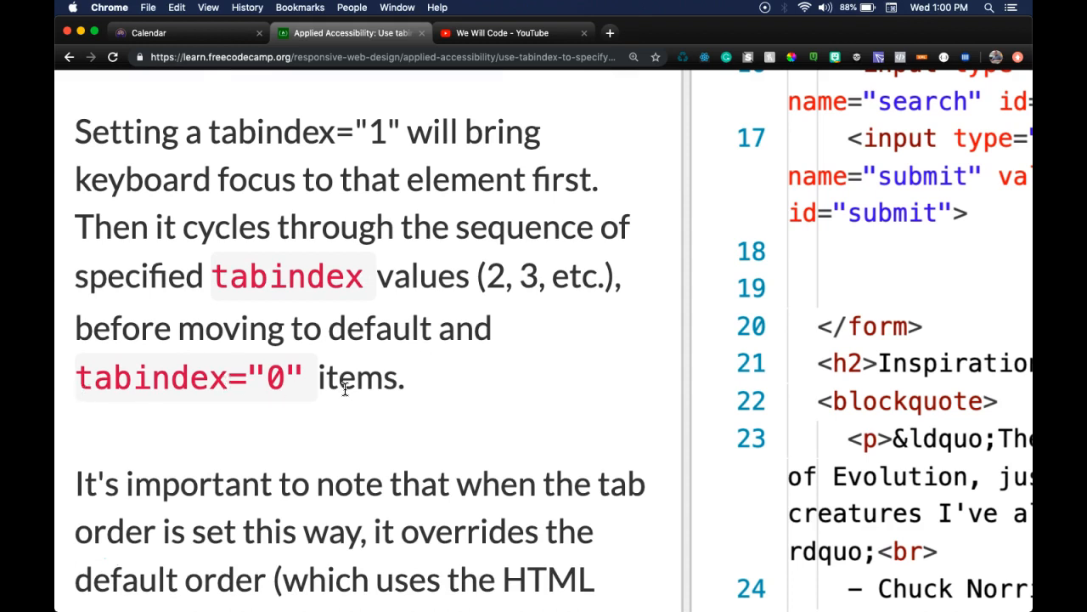
scroll("down", 3)
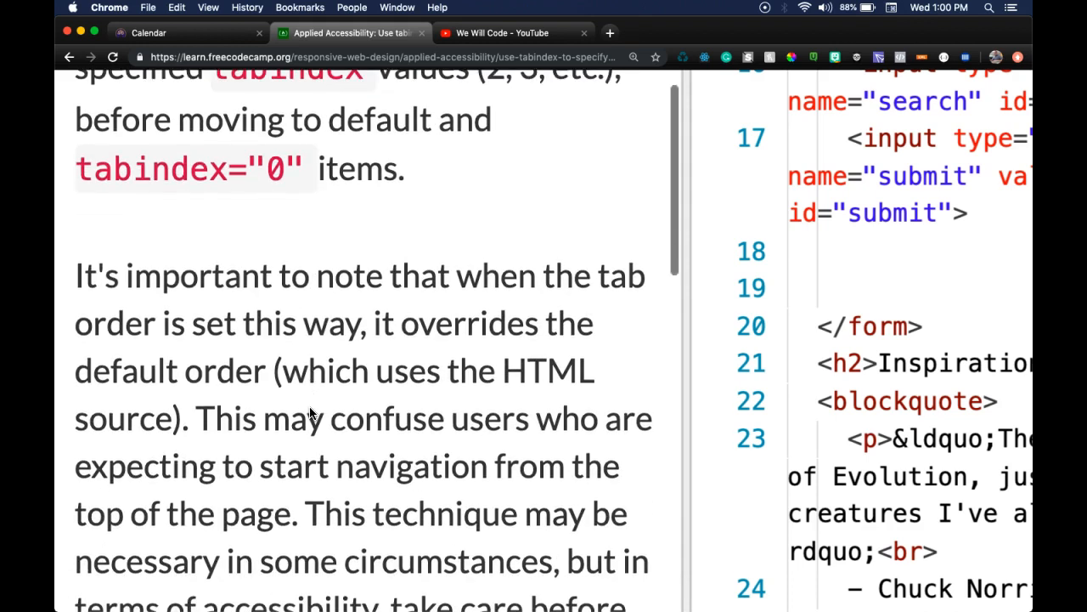
mouse_move(316, 333)
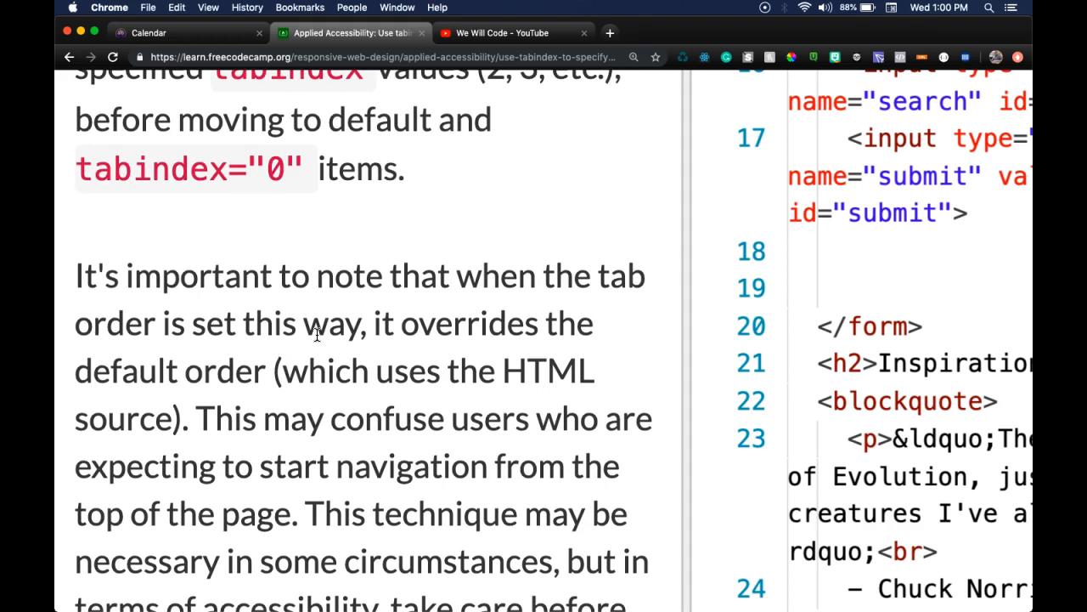
scroll("down", 3)
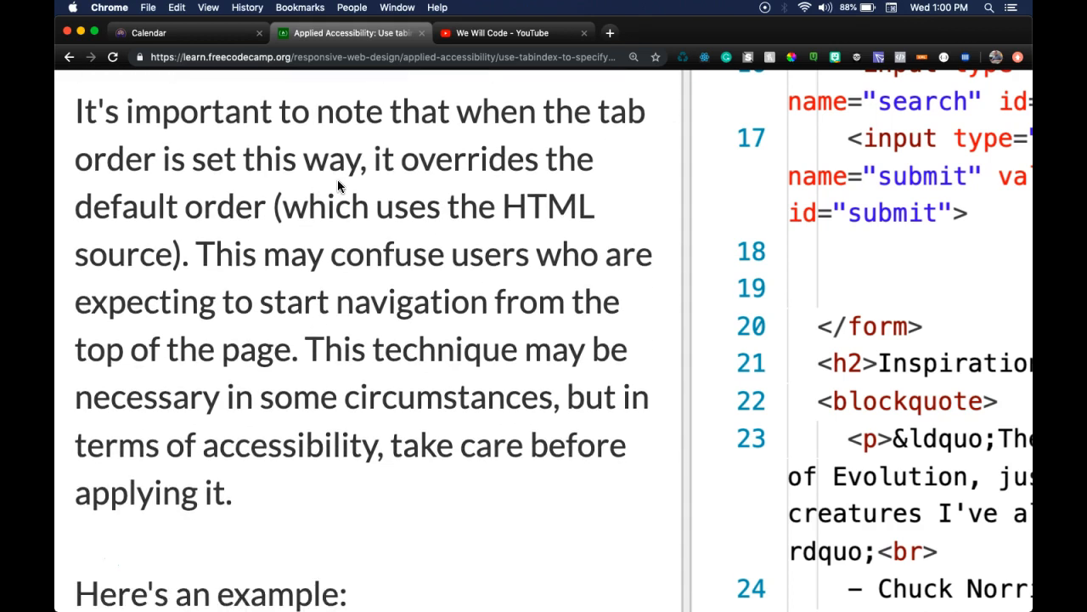
mouse_move(247, 265)
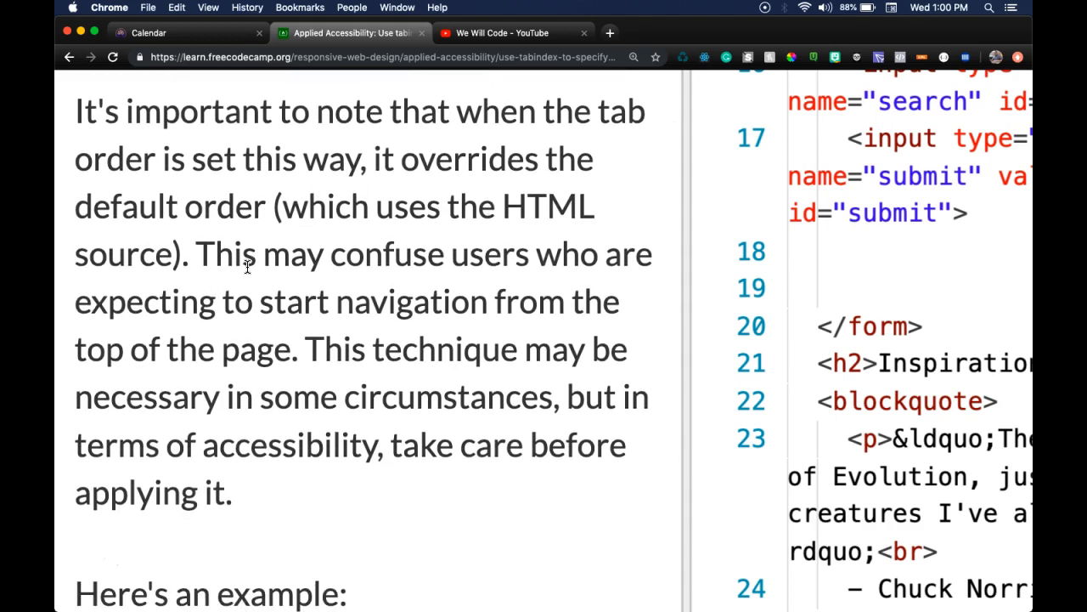
scroll("down", 3)
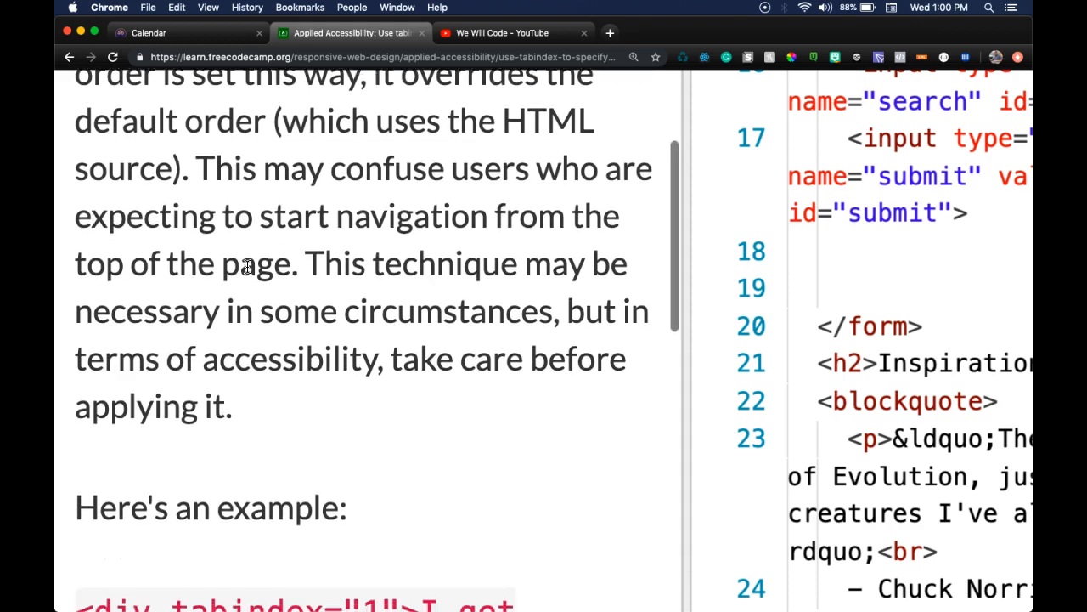
scroll("down", 3)
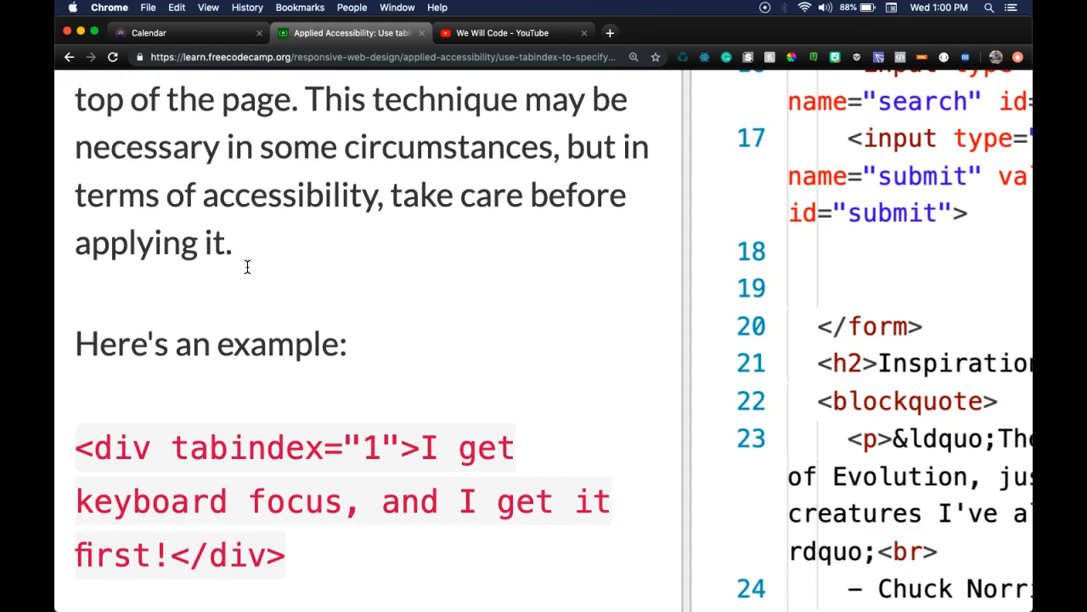
scroll("down", 3)
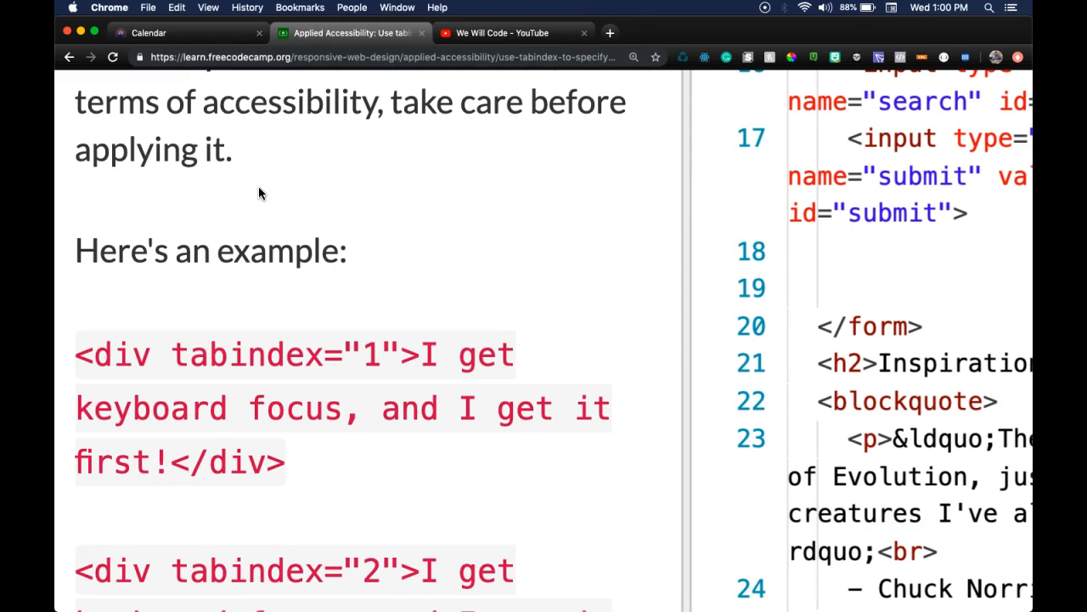
scroll("down", 3)
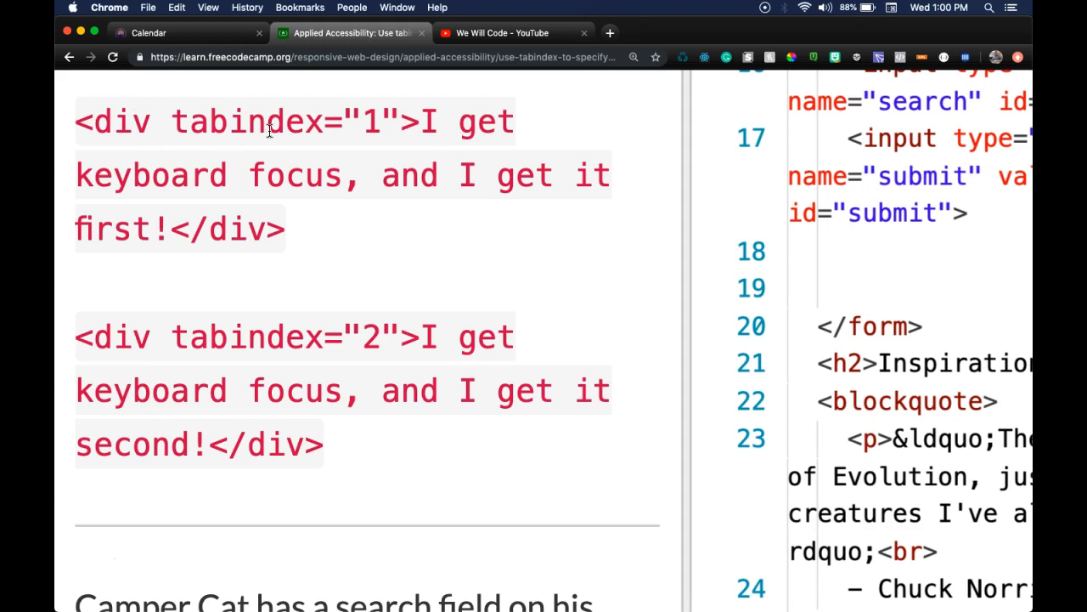
mouse_move(170, 185)
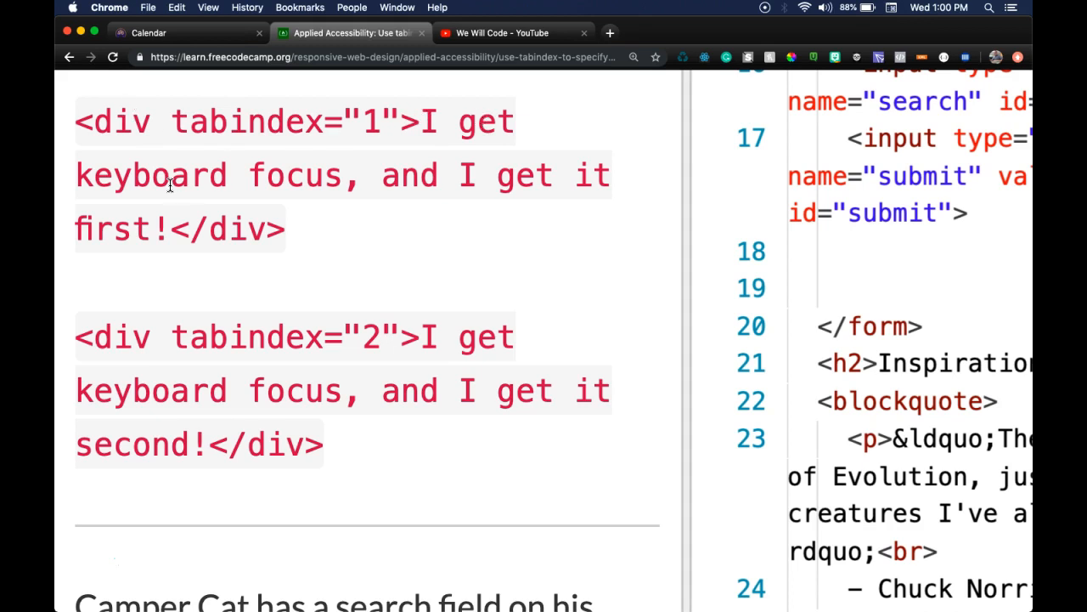
mouse_move(448, 175)
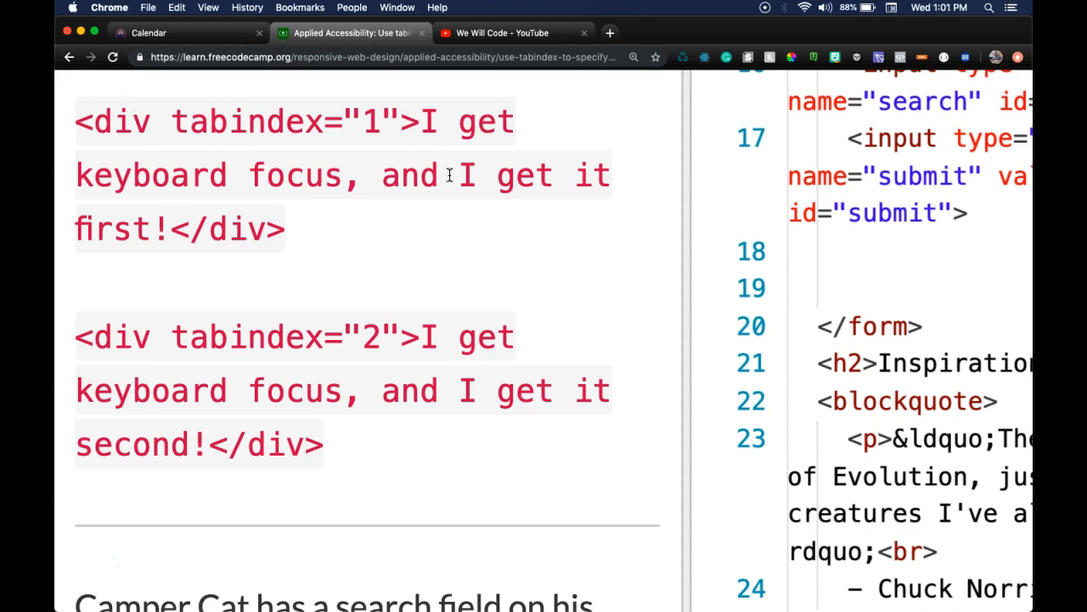
mouse_move(109, 360)
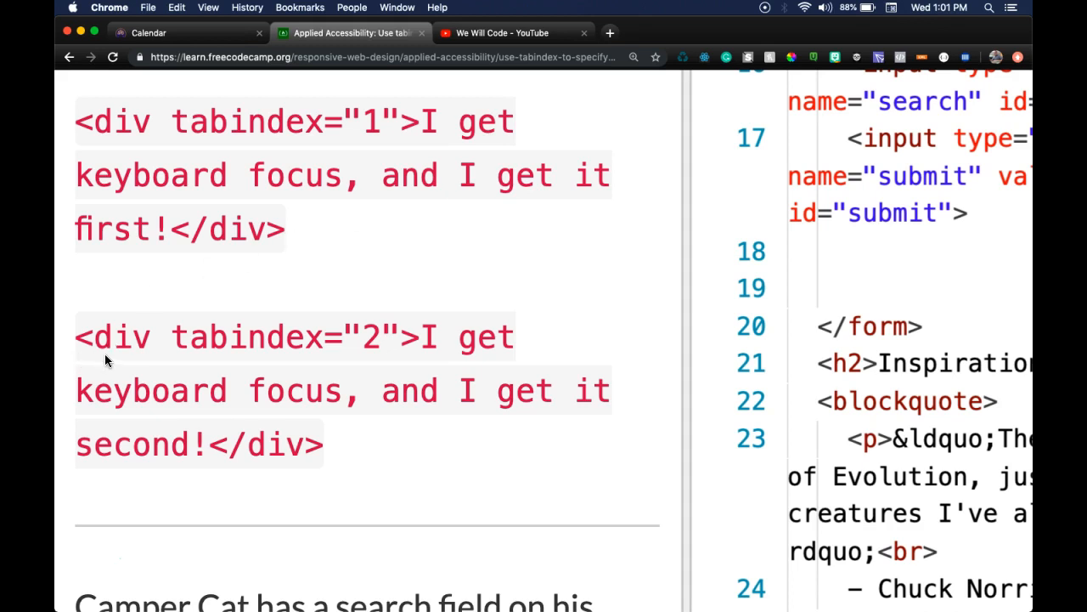
mouse_move(504, 320)
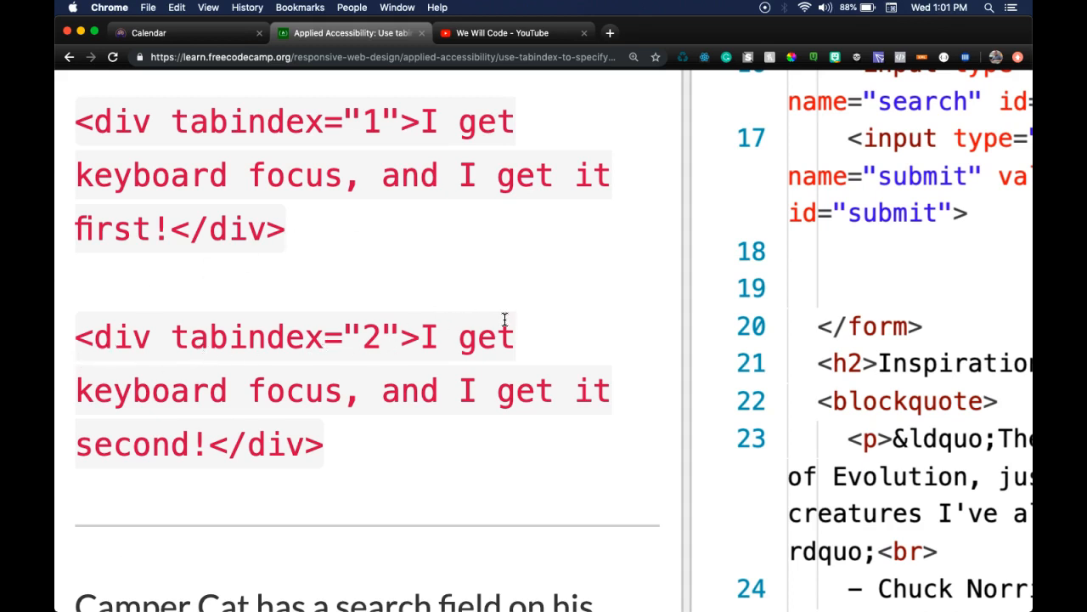
mouse_move(190, 442)
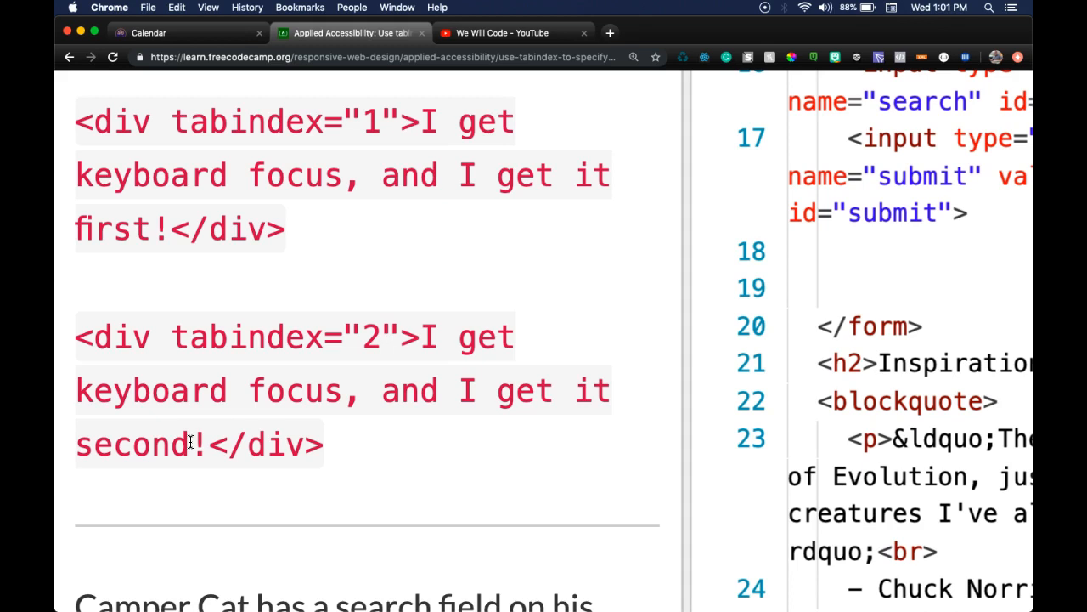
scroll("down", 3)
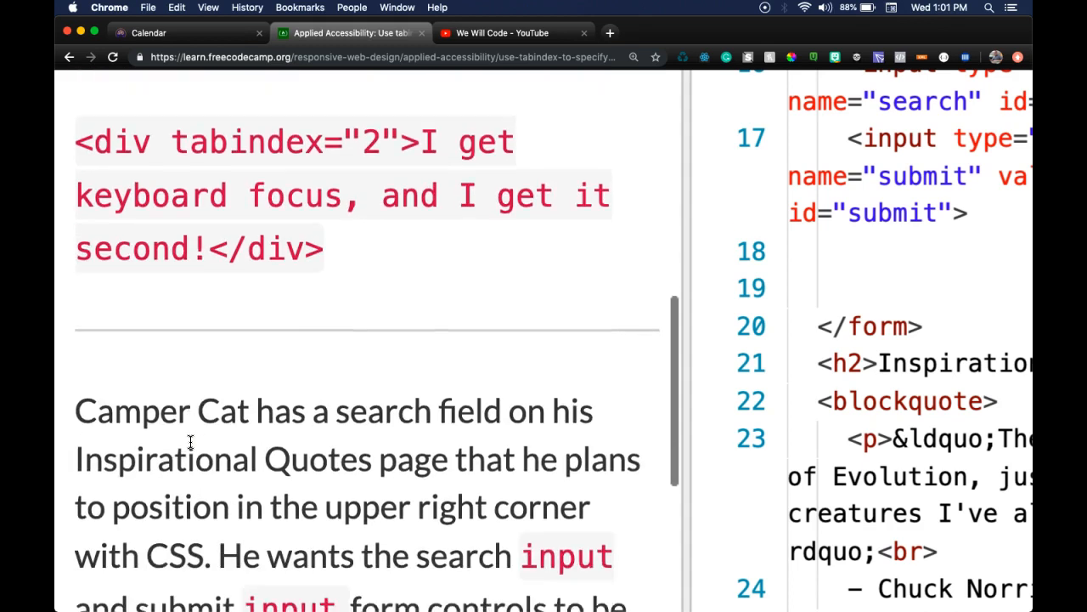
scroll("down", 3)
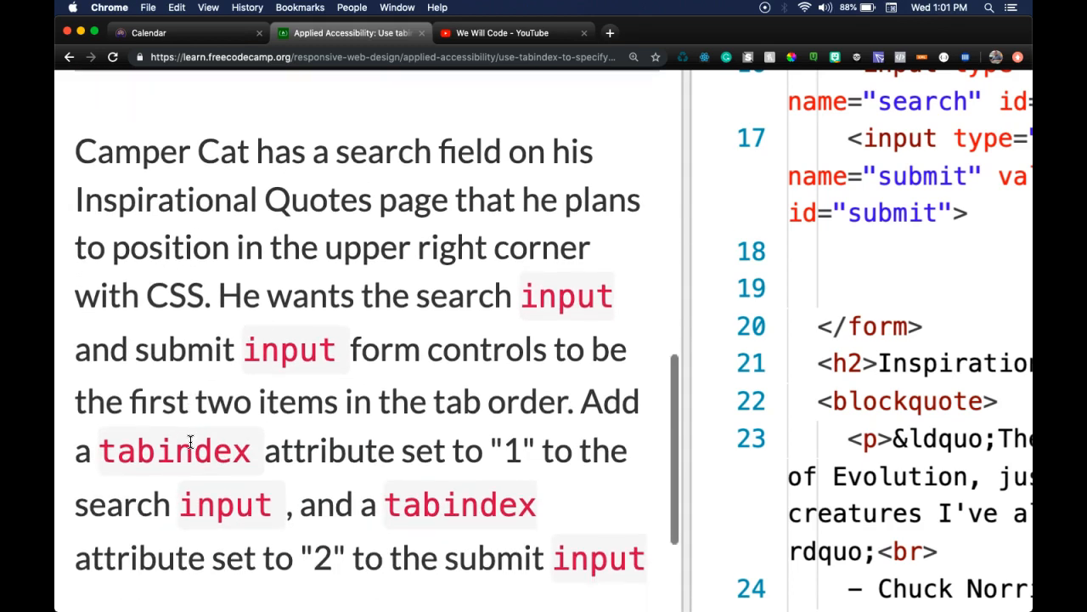
mouse_move(603, 183)
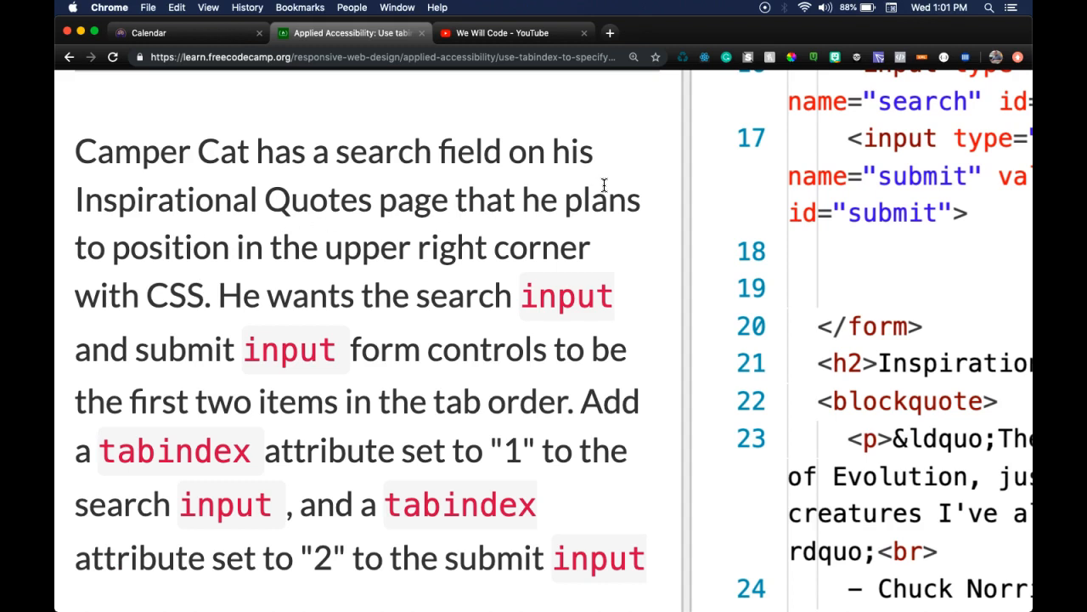
mouse_move(394, 253)
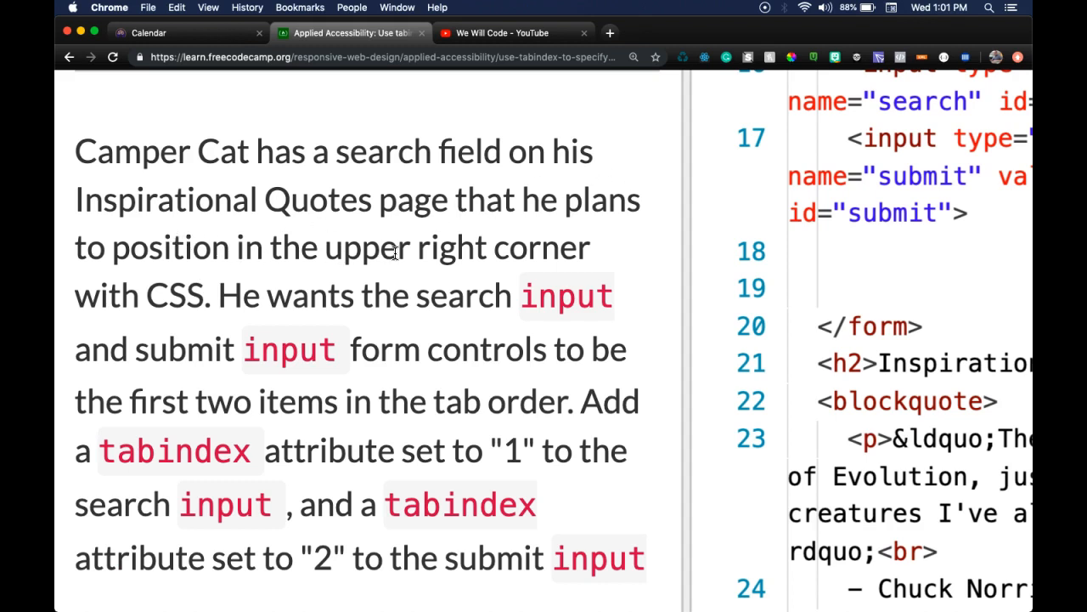
scroll("down", 3)
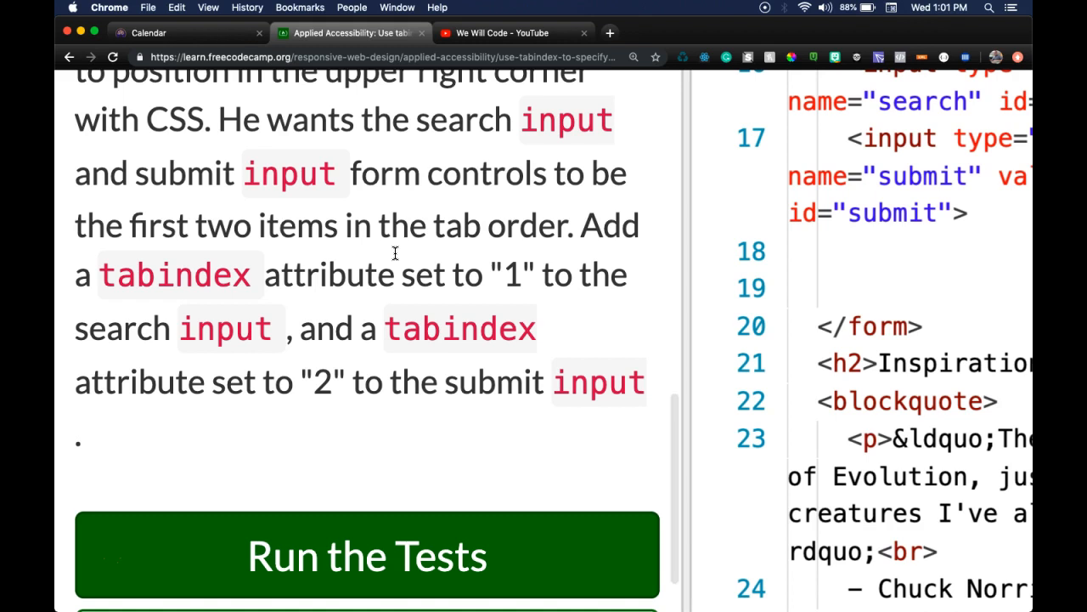
mouse_move(251, 204)
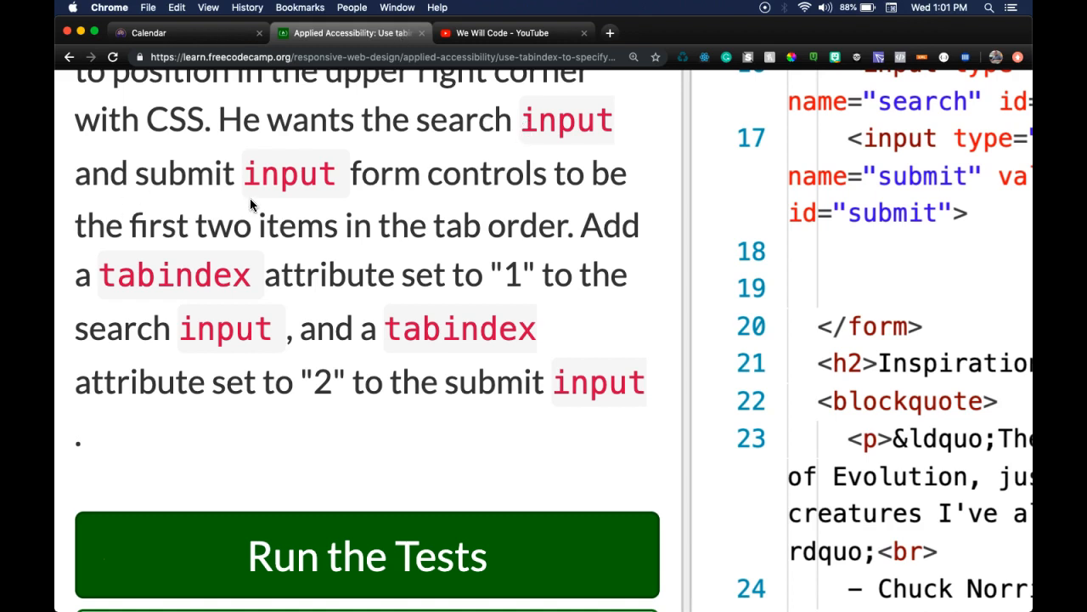
mouse_move(166, 241)
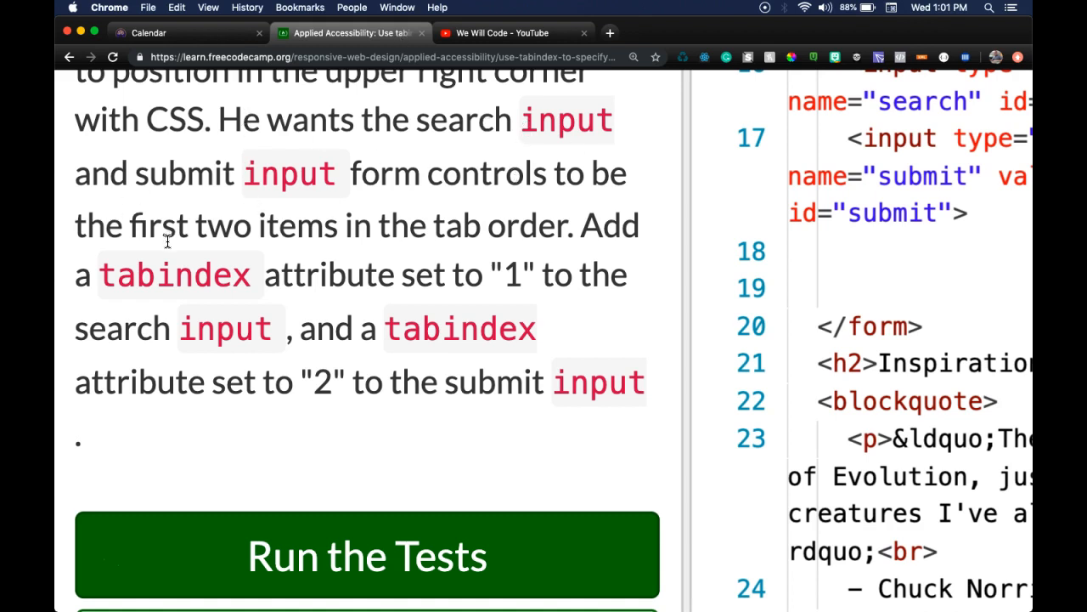
mouse_move(296, 242)
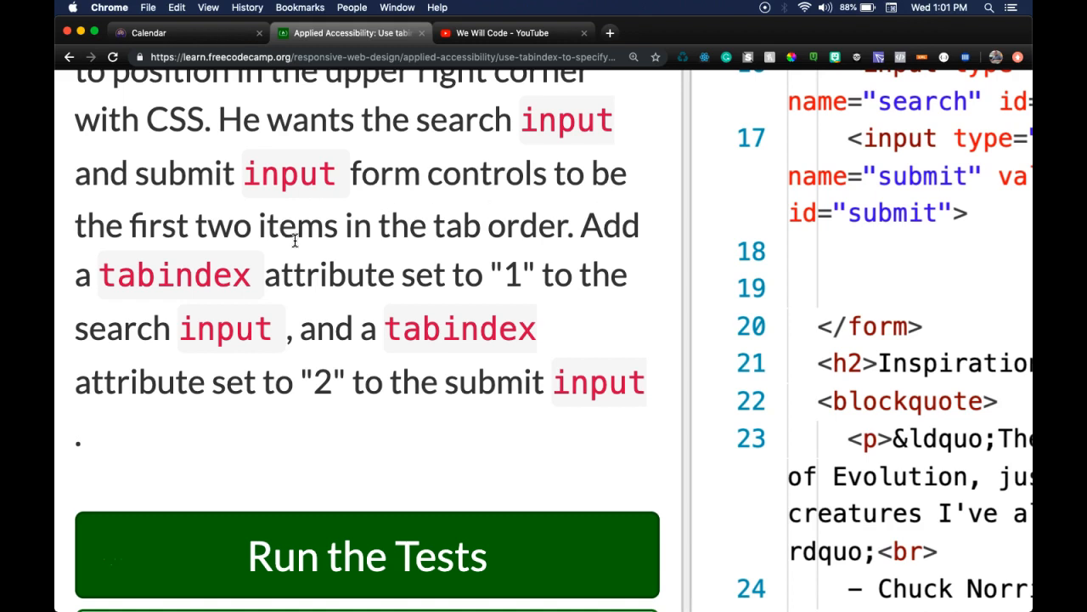
mouse_move(416, 236)
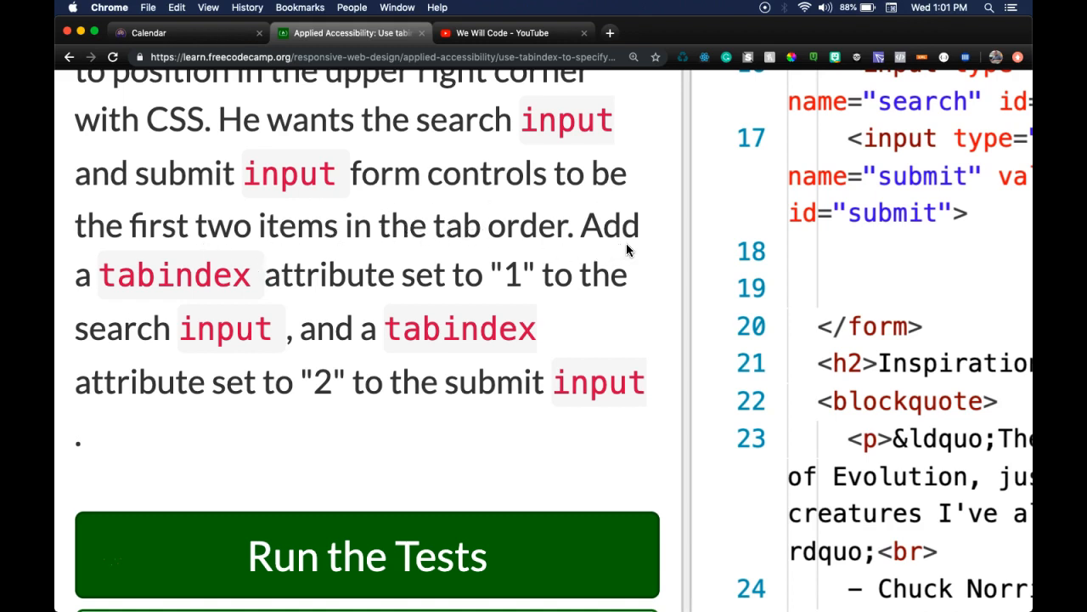
mouse_move(496, 310)
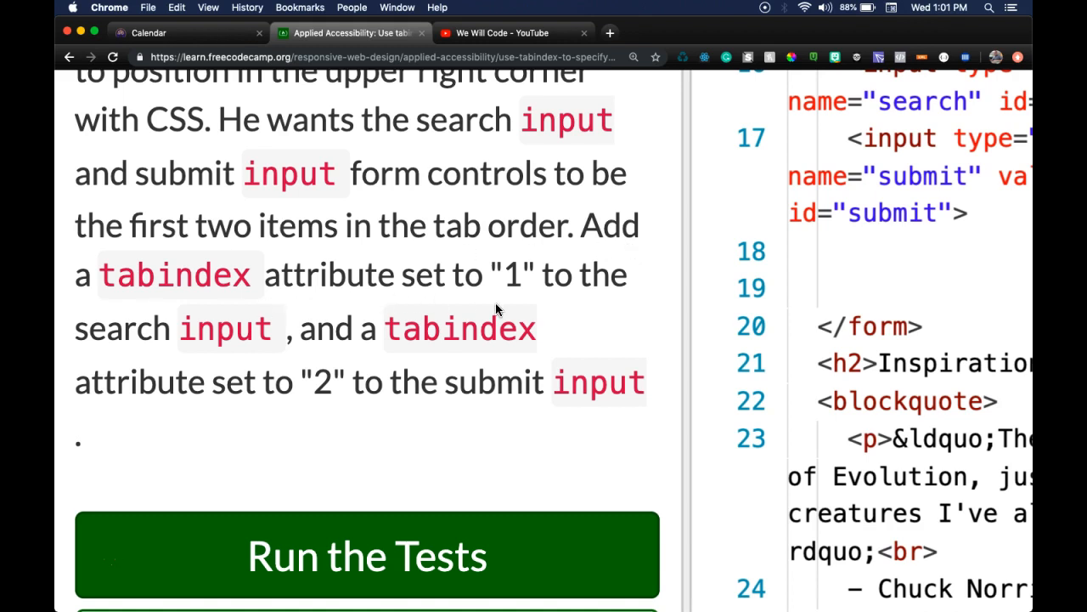
mouse_move(346, 371)
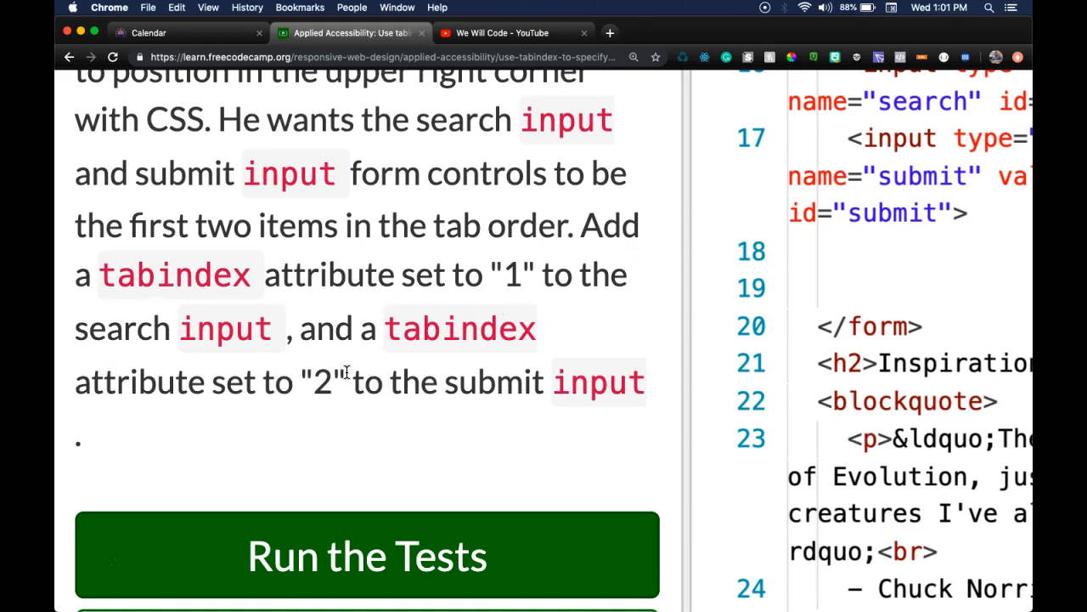
mouse_move(448, 415)
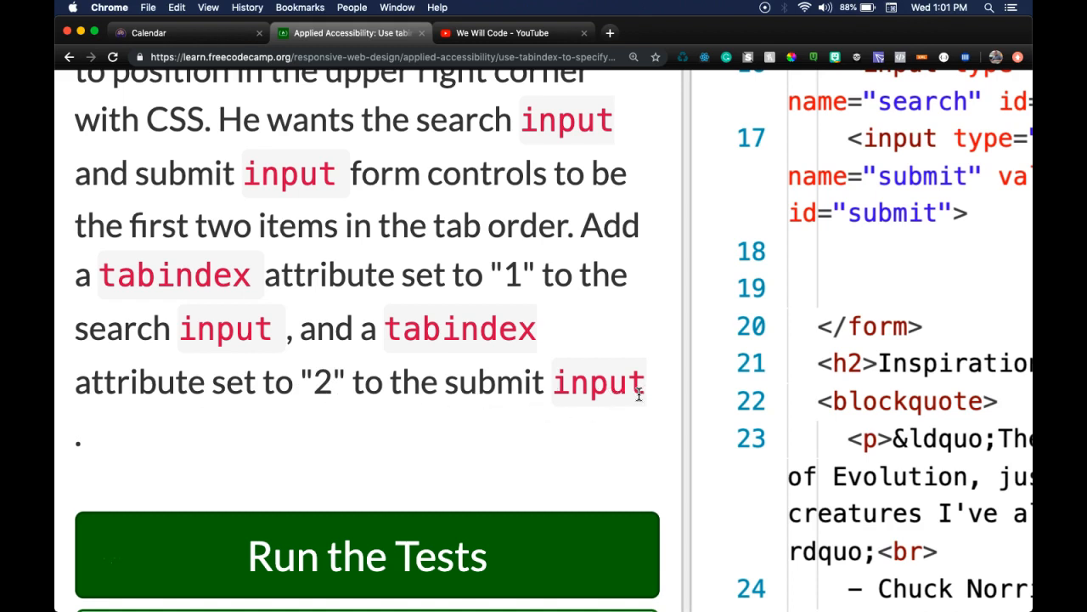
scroll("up", 3)
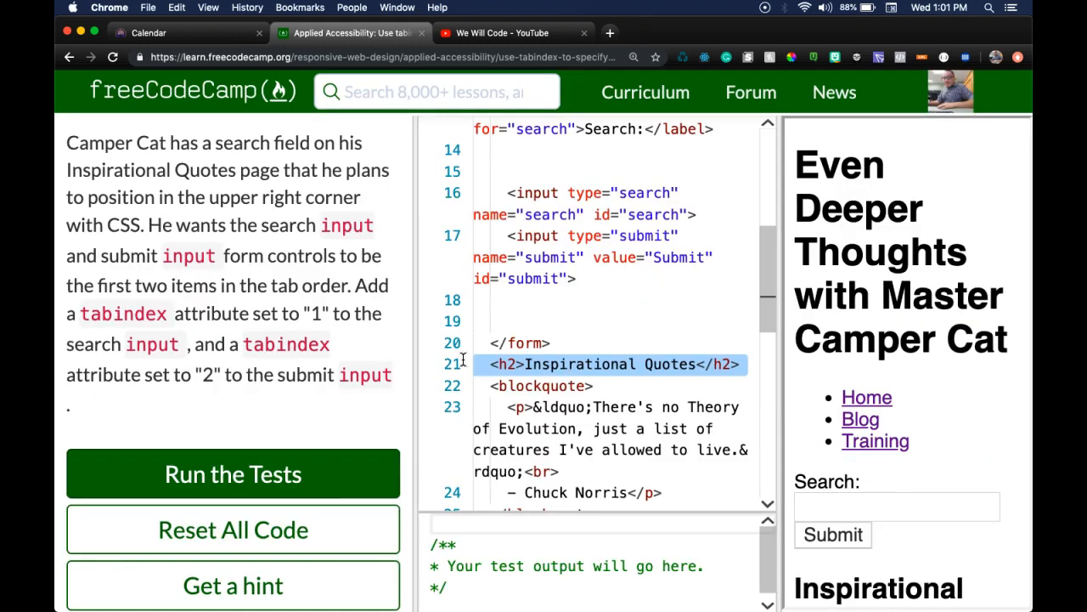
scroll("down", 3)
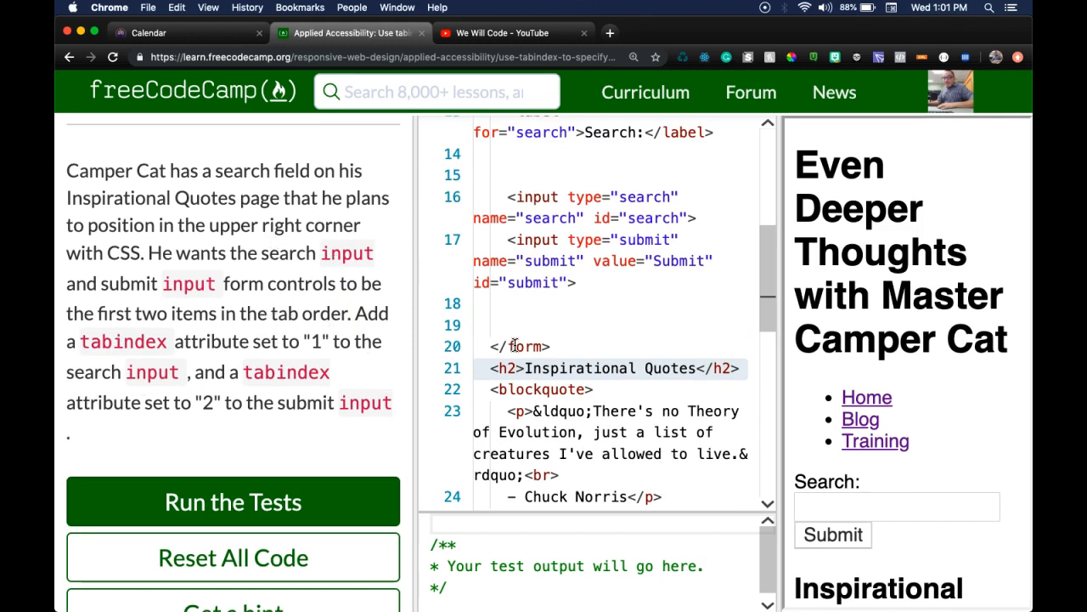
mouse_move(861, 389)
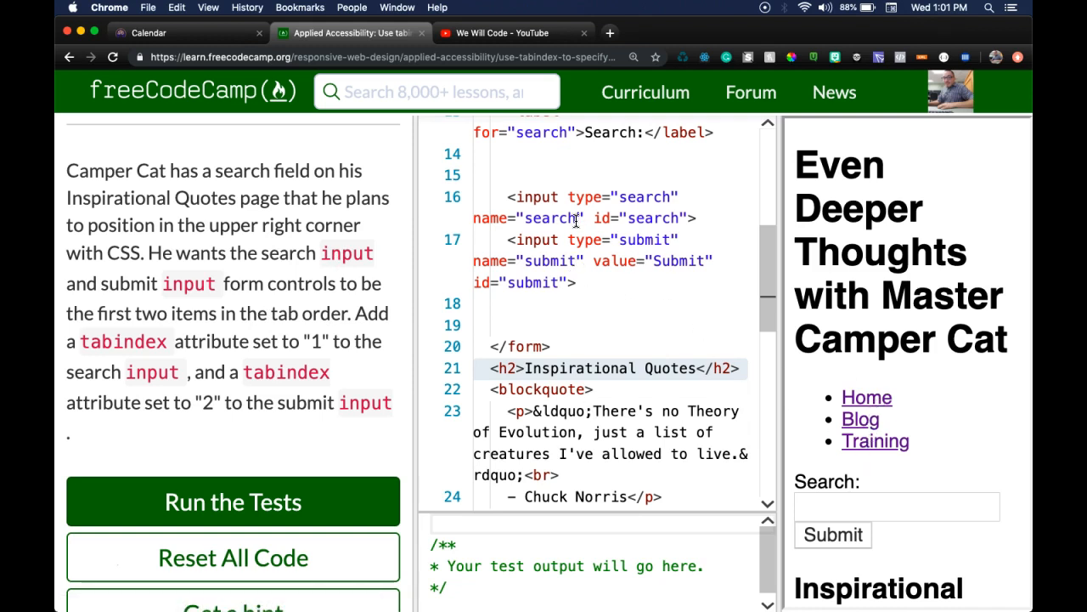
scroll("up", 3)
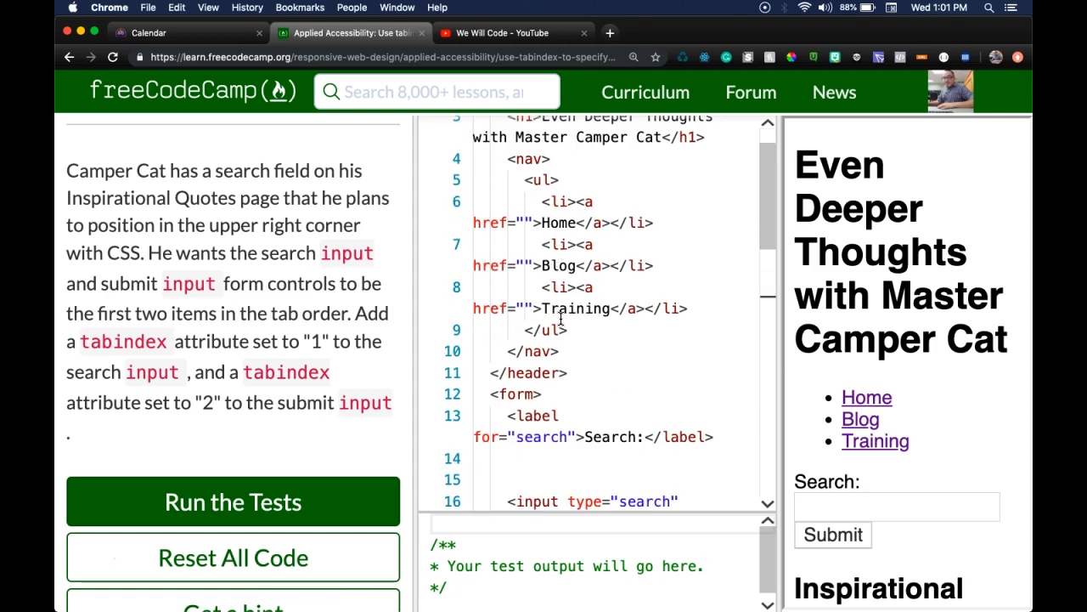
scroll("down", 3)
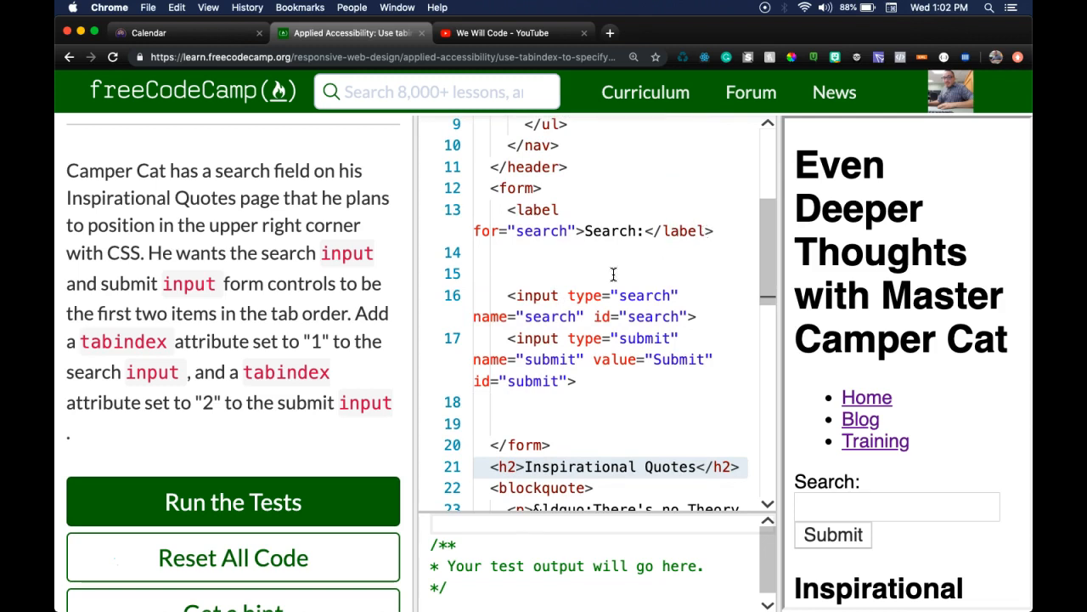
mouse_move(560, 292)
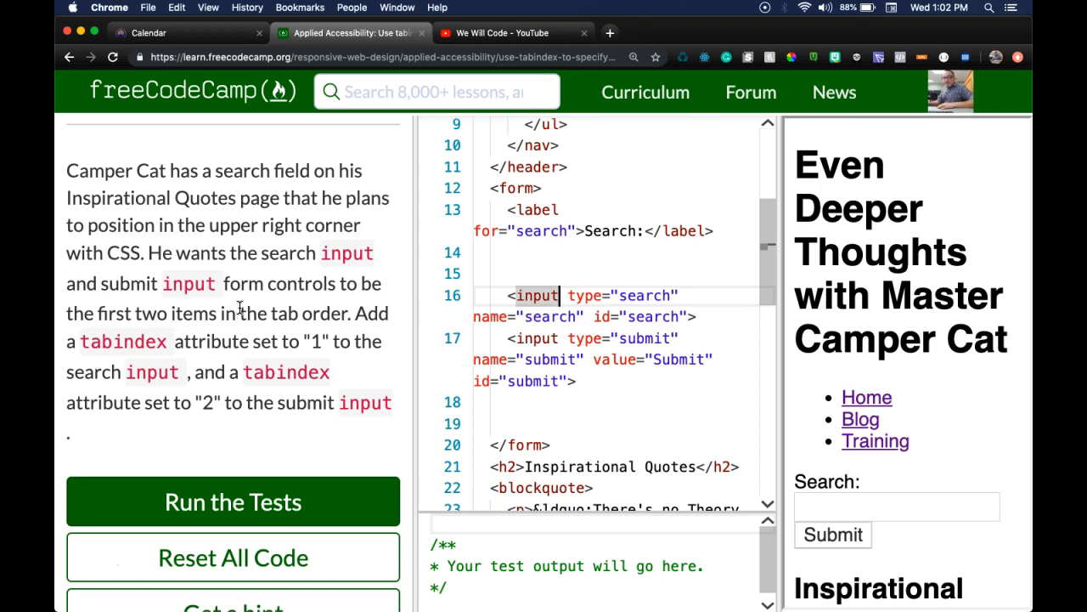
mouse_move(193, 299)
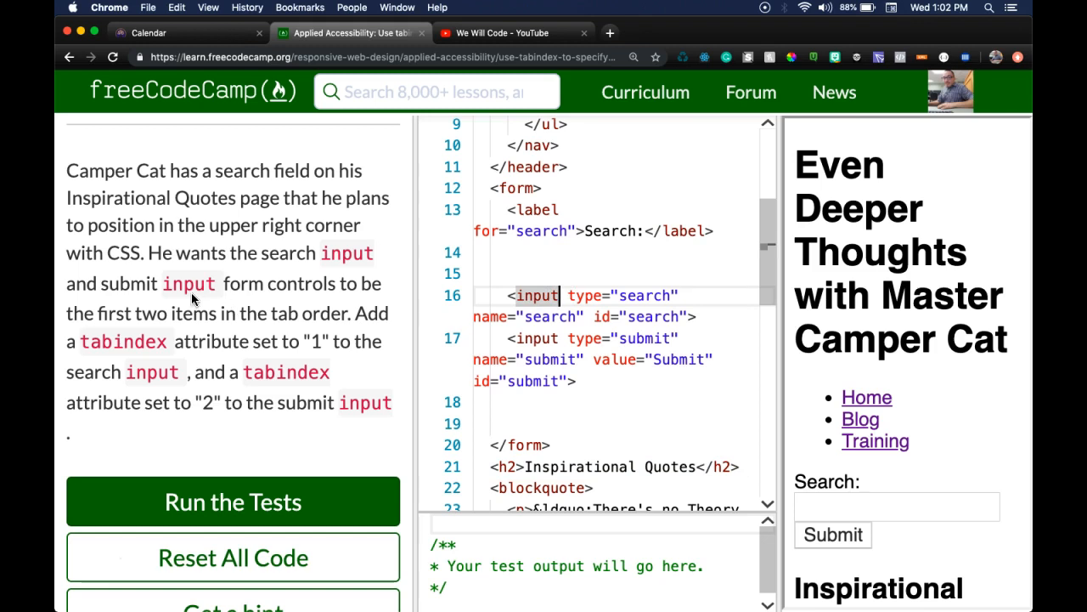
type("tabindex")
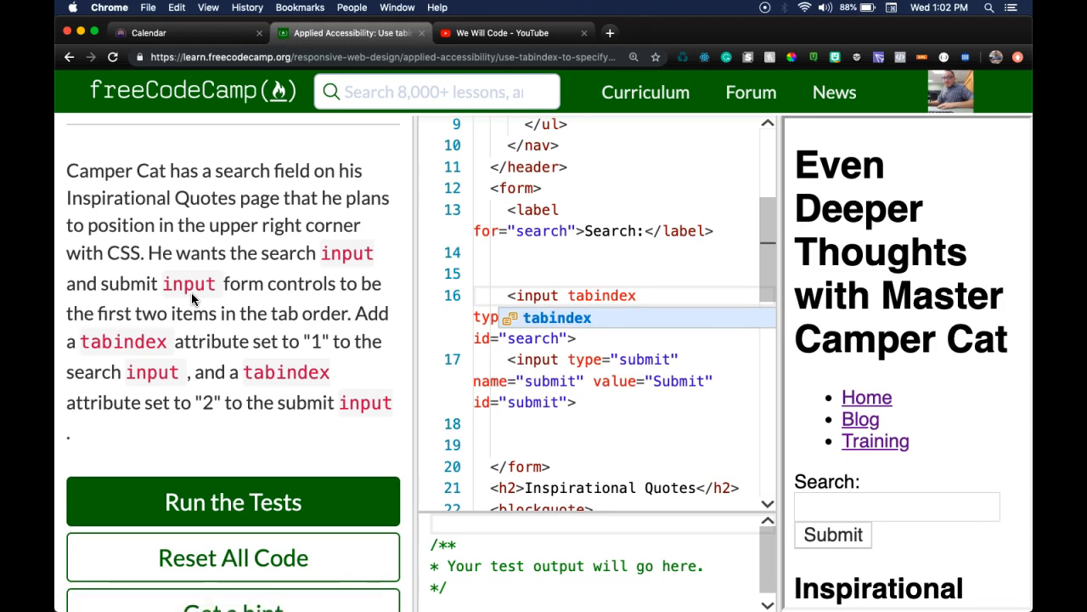
type("=\"1\"")
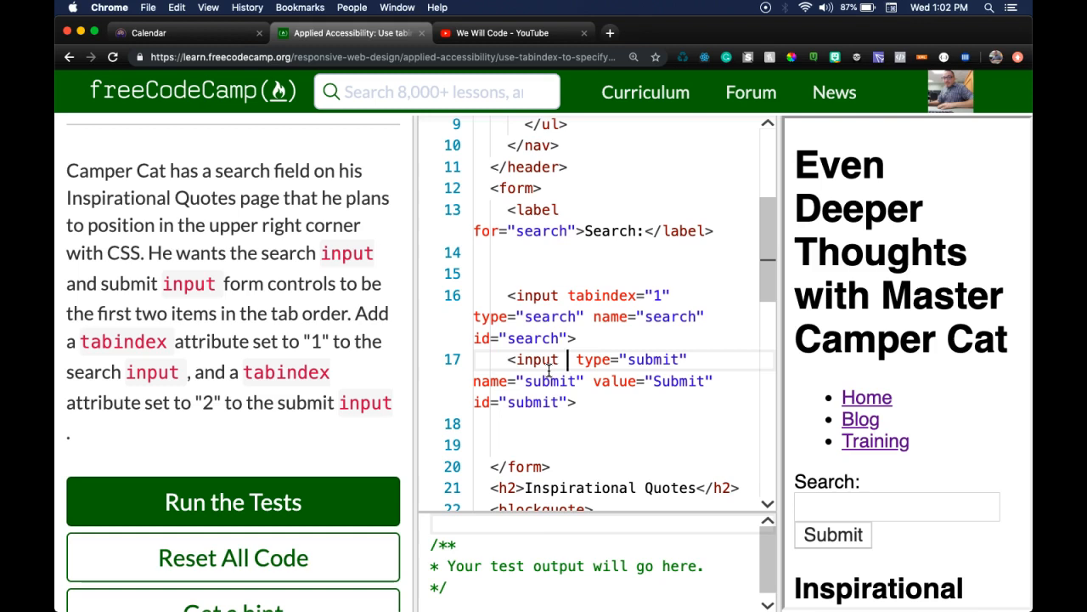
type("tabindex=\"2")
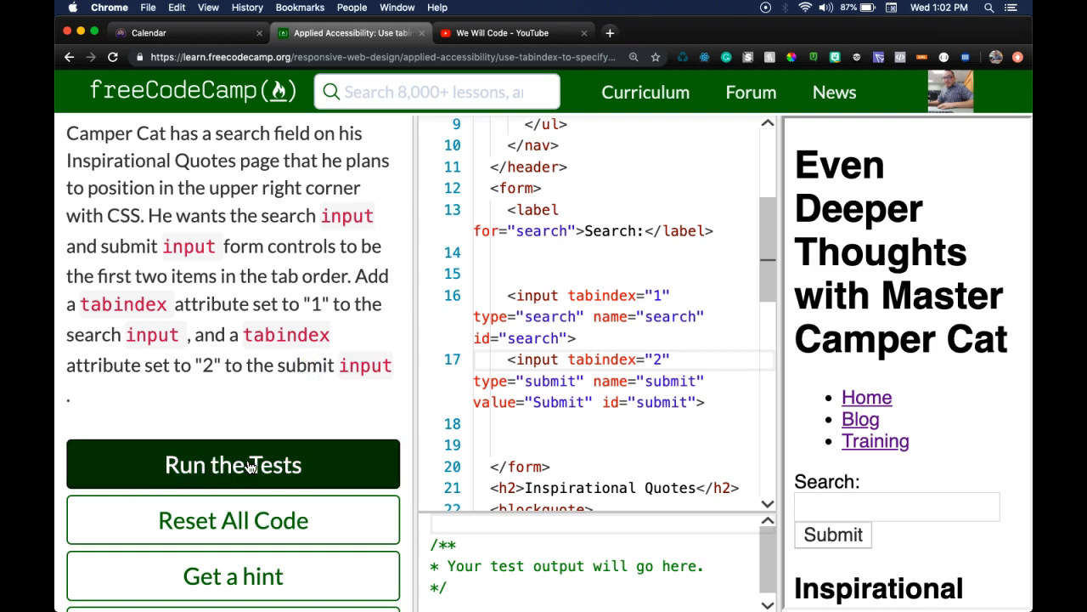
Run the challenge tests and dismiss the Woo-hoo success dialog.
left_click(233, 463)
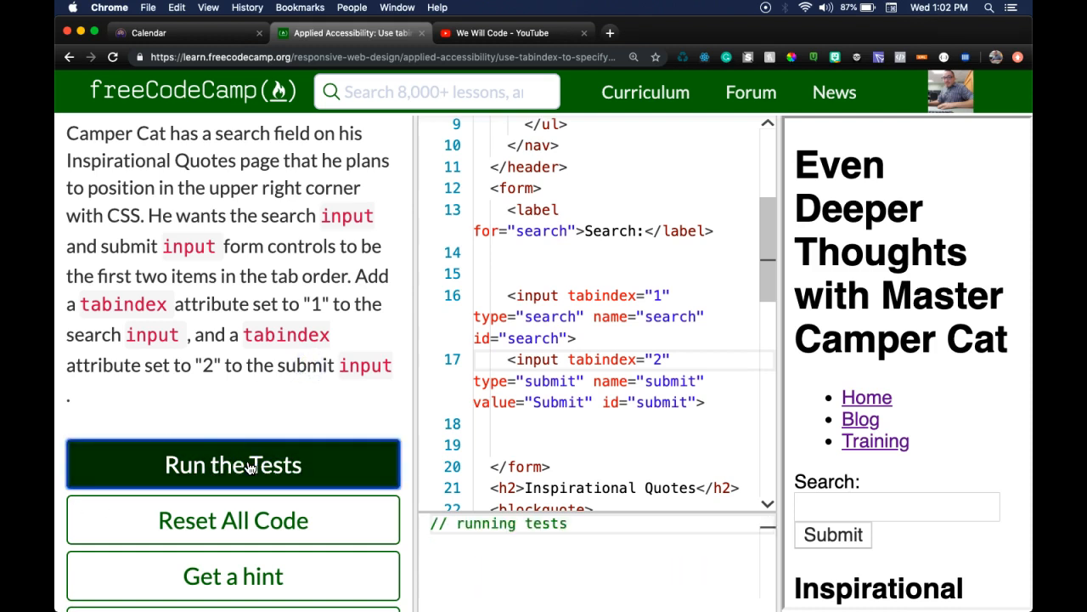
left_click(232, 464)
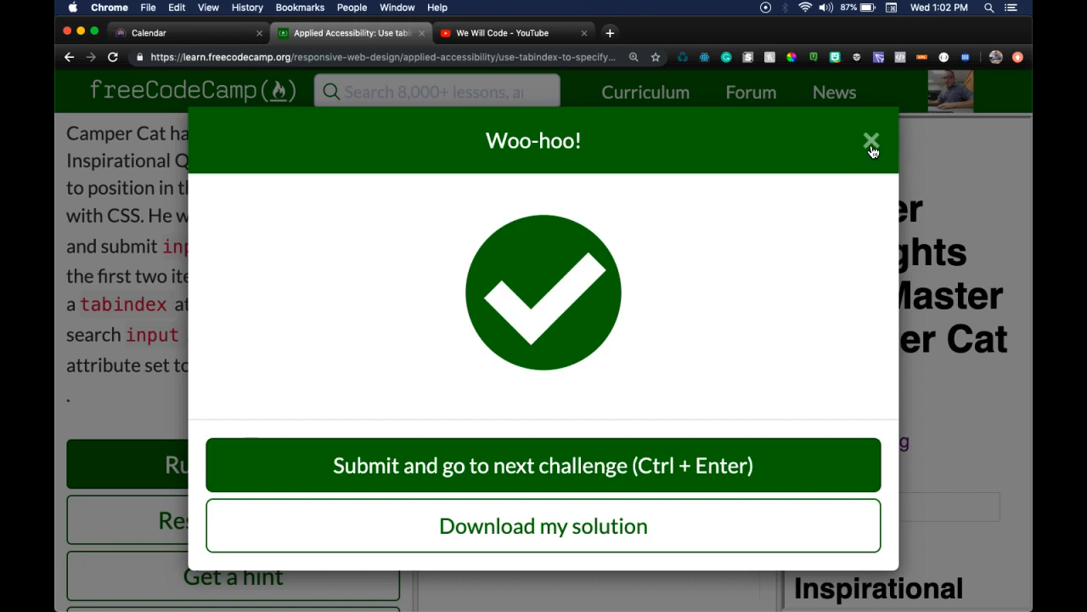
left_click(871, 139)
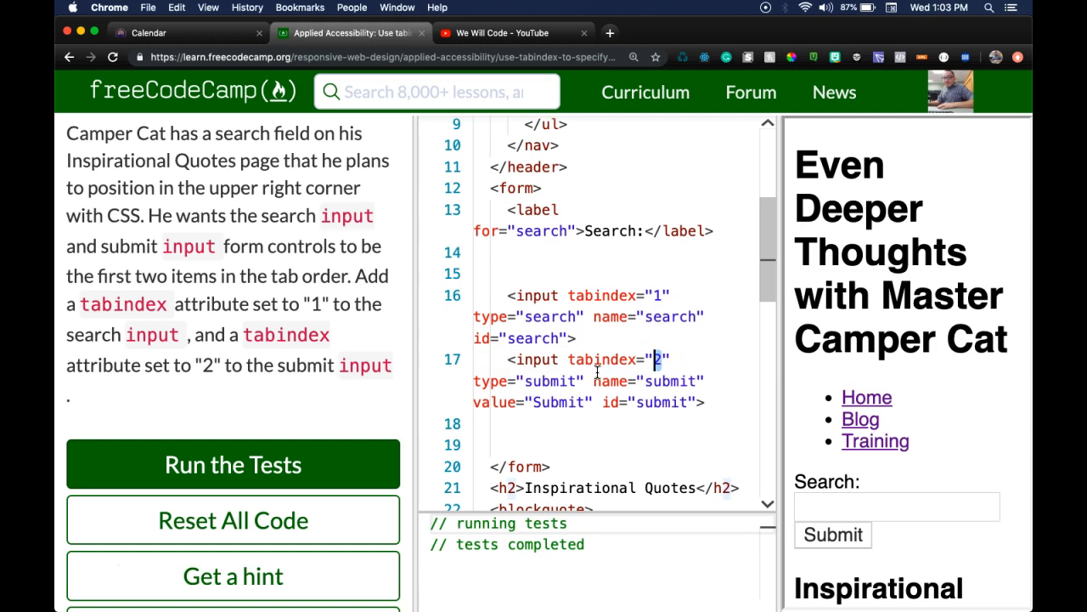
mouse_move(174, 302)
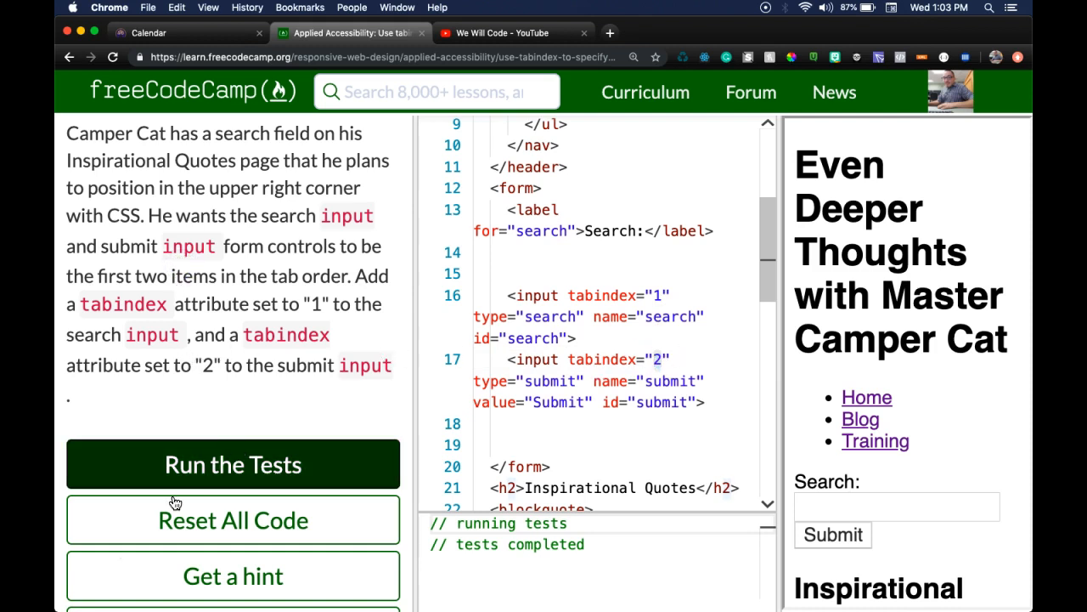
mouse_move(81, 564)
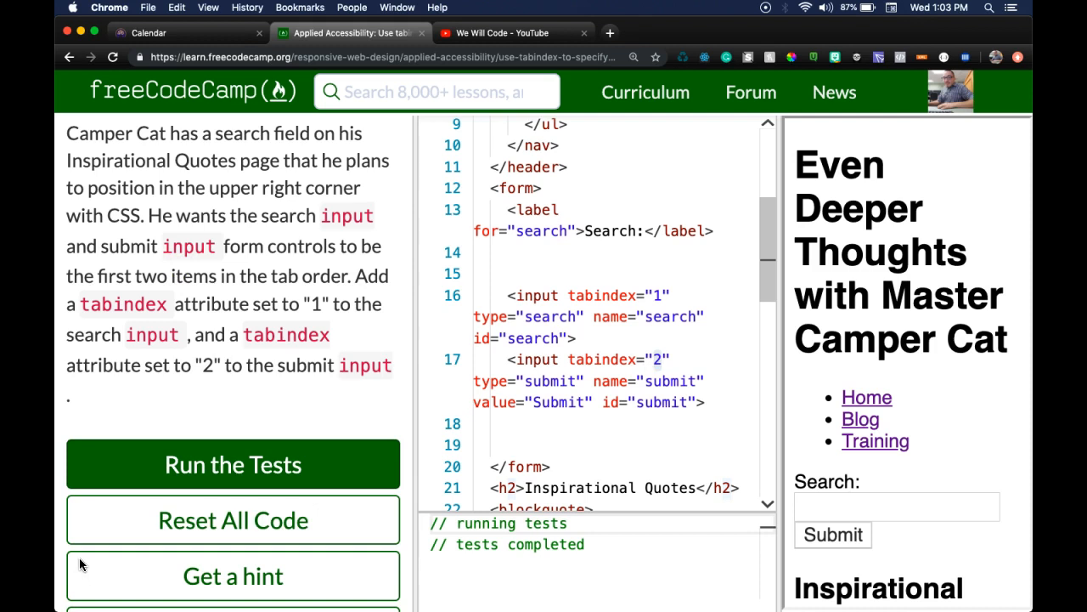